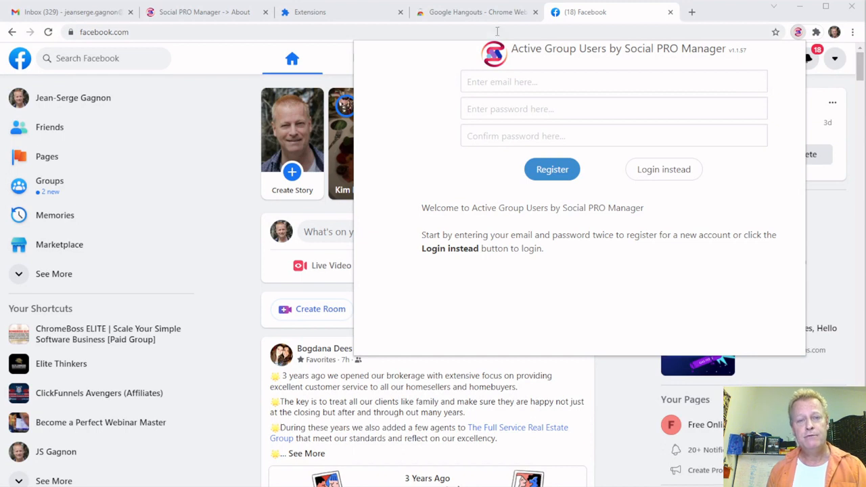
click(614, 81)
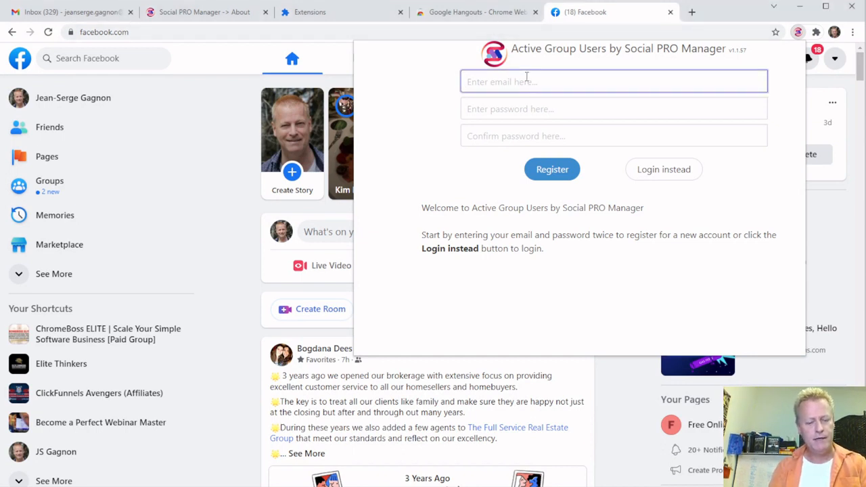
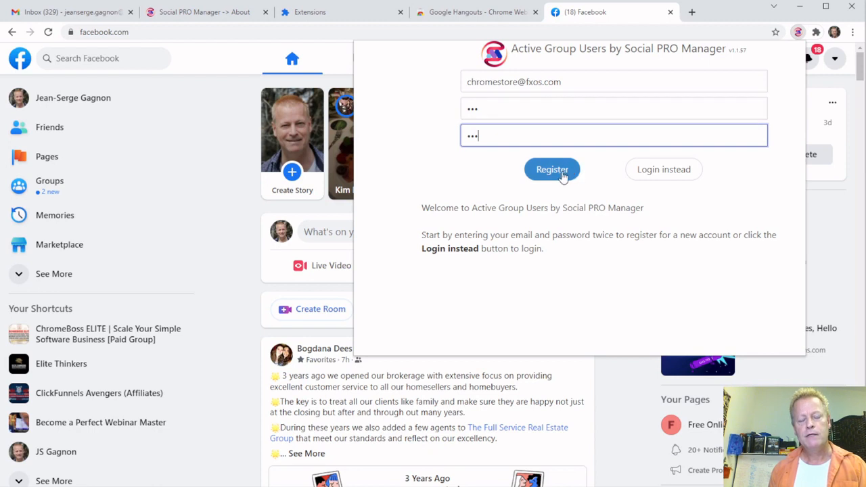
click(552, 169)
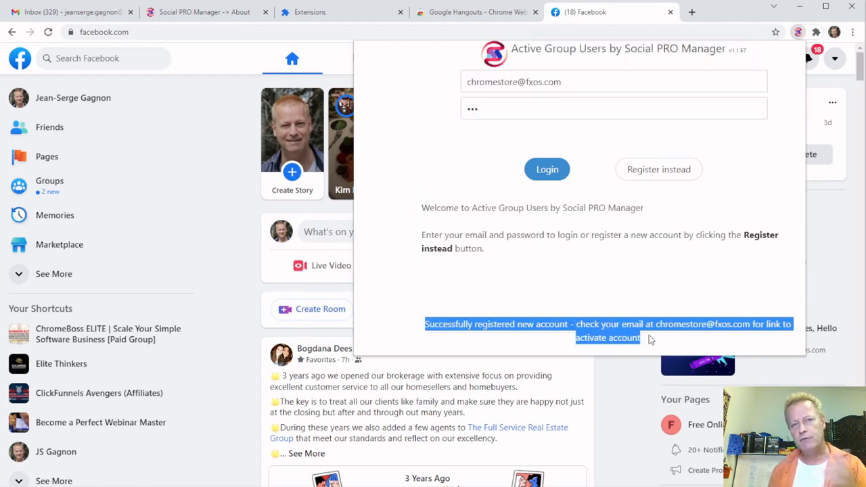
mouse_move(68, 23)
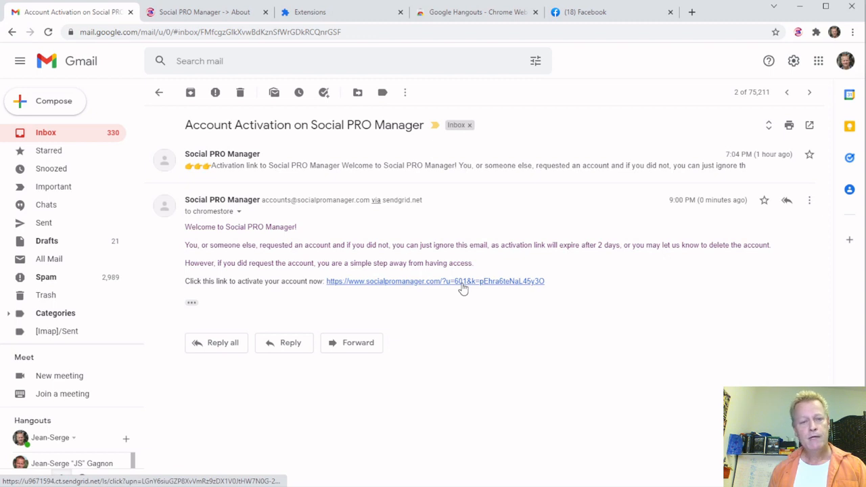
Step: Activate the account from the emailed link and open the logged-in extension dashboard
click(435, 281)
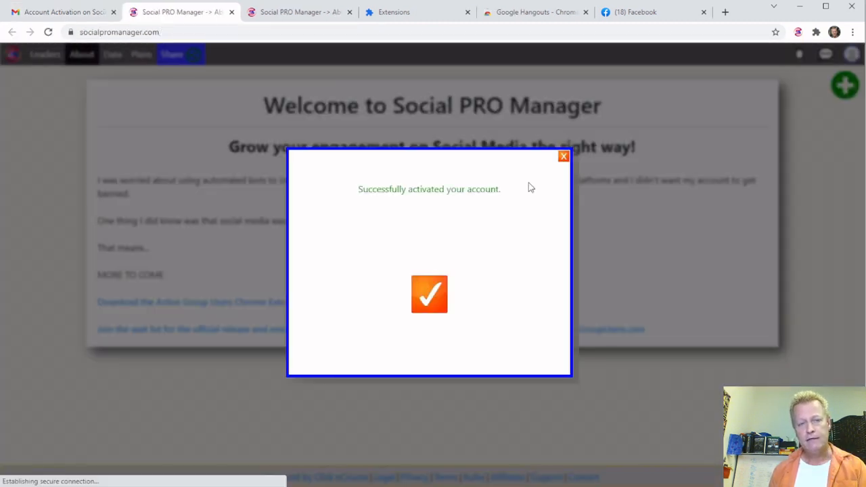
click(563, 156)
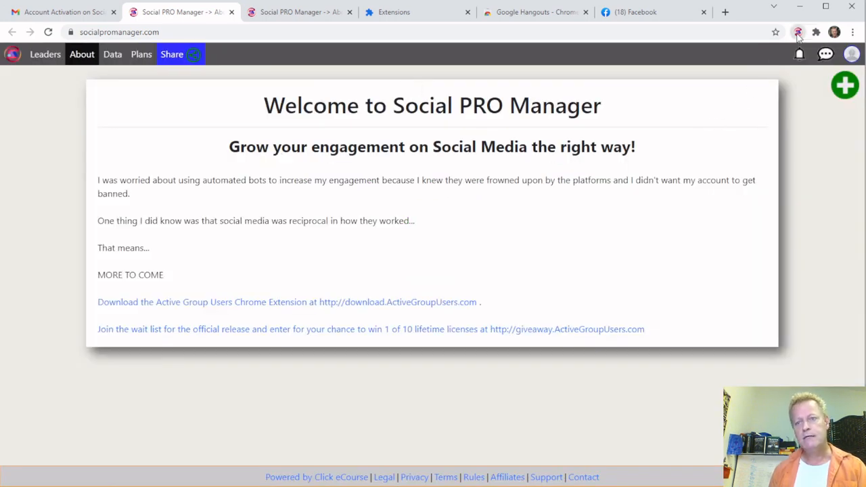
click(799, 32)
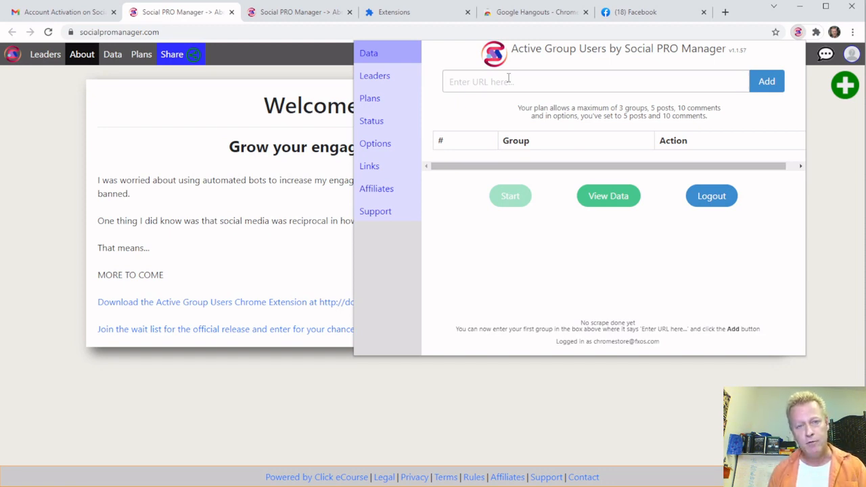
Step: Open MLSP VIP Member's Group from the Facebook groups feed and reopen the extension
click(635, 13)
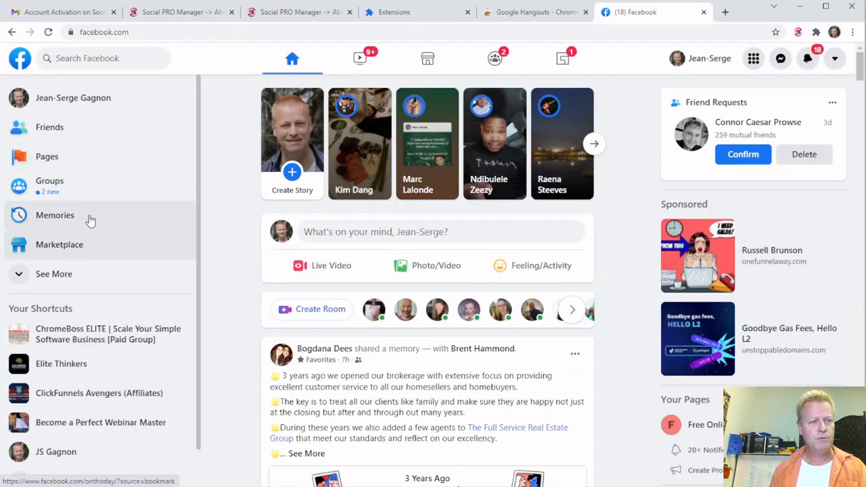
click(494, 58)
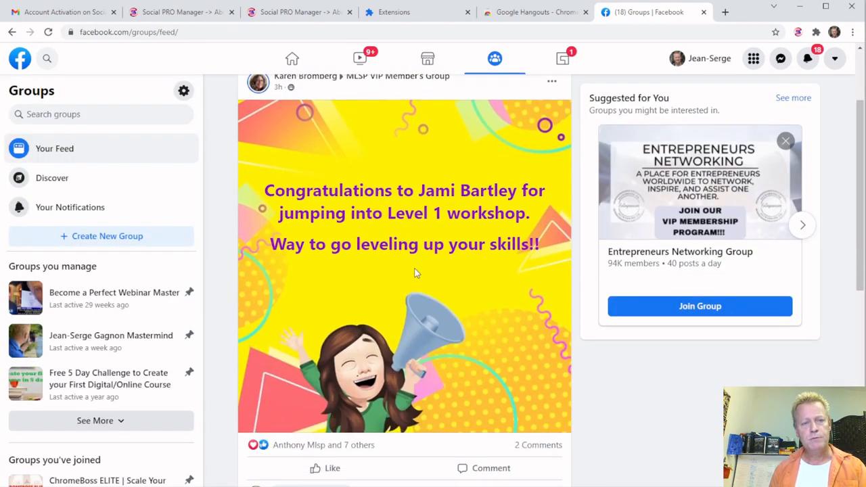
scroll(down, 3)
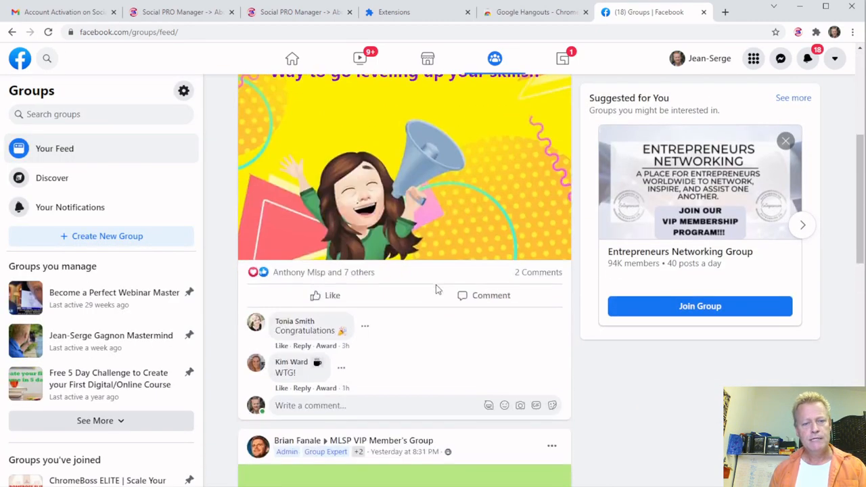
scroll(down, 3)
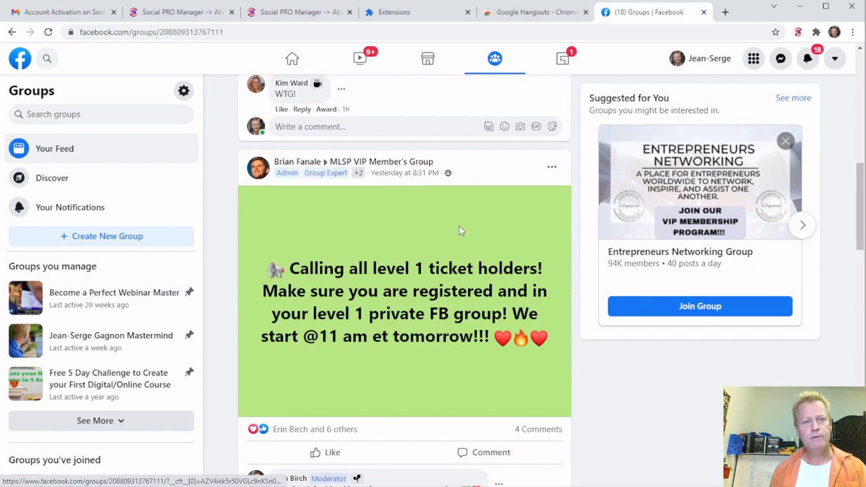
click(382, 161)
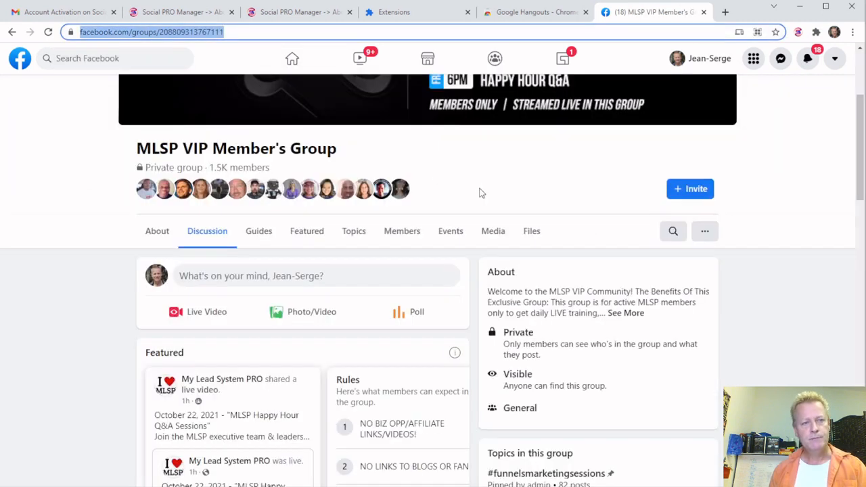
mouse_move(851, 145)
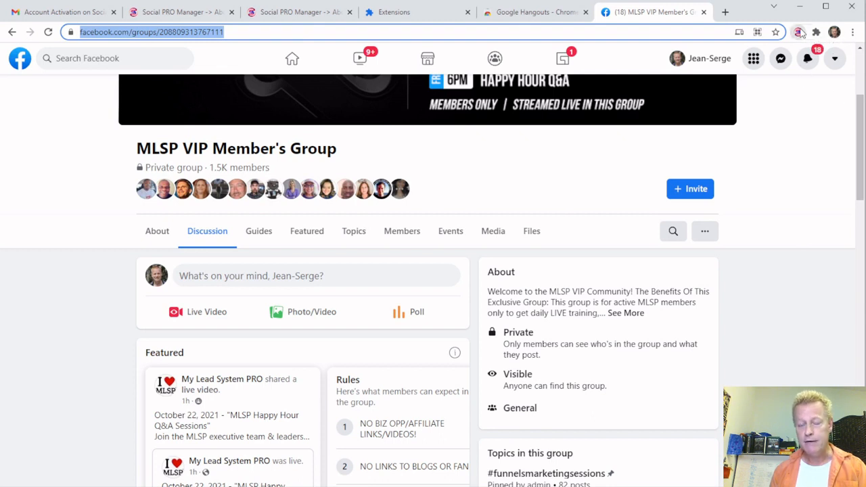
click(799, 32)
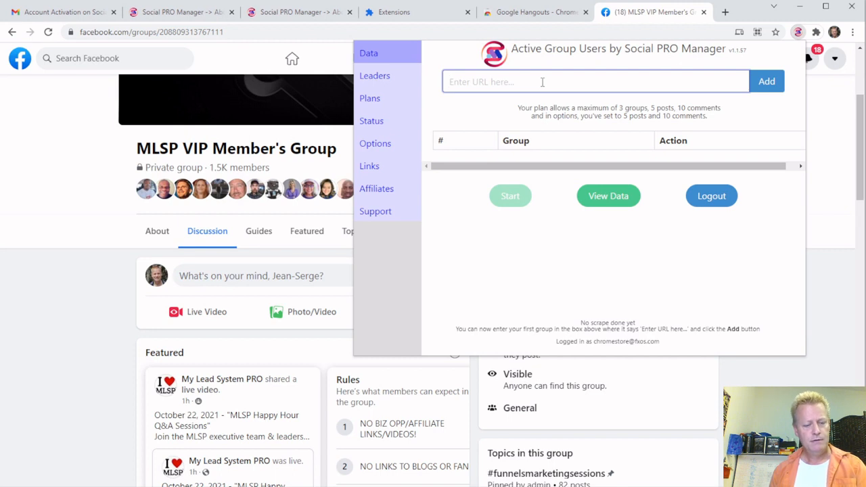
Step: Add the MLSP VIP Member's Group URL as group 1 in the list
click(766, 81)
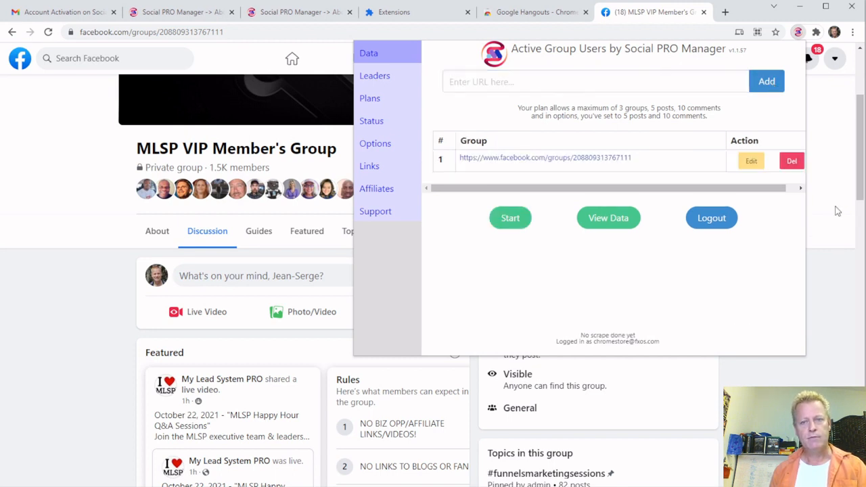
mouse_move(582, 172)
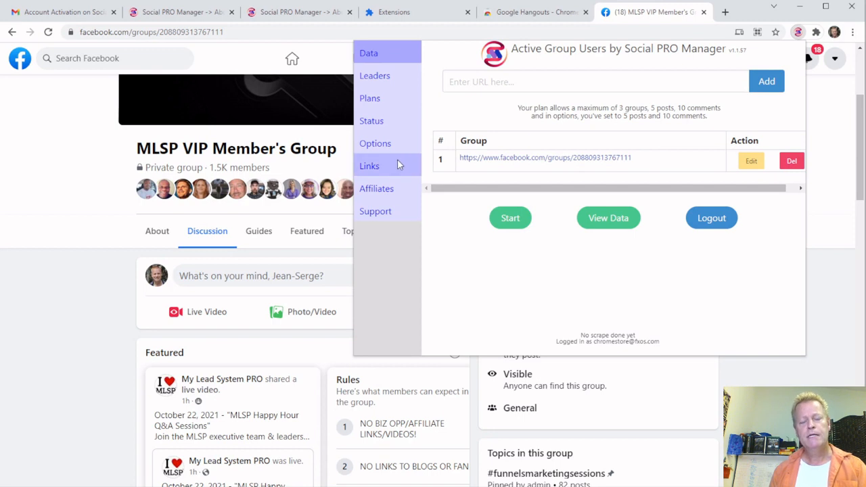
mouse_move(539, 306)
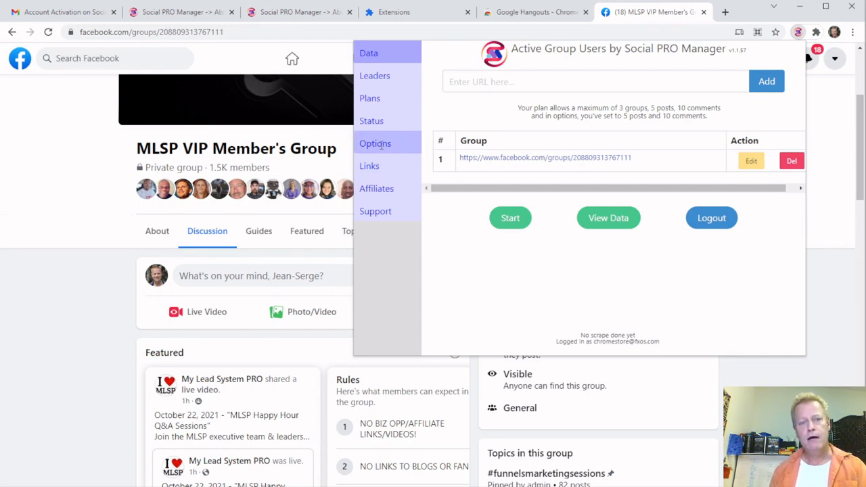
Step: Set the extension's scraping speed to Medium in Options
click(375, 143)
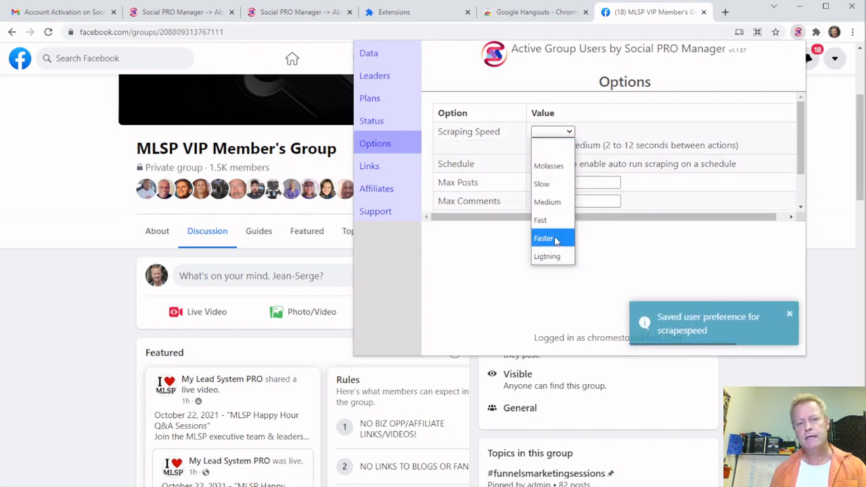
click(543, 238)
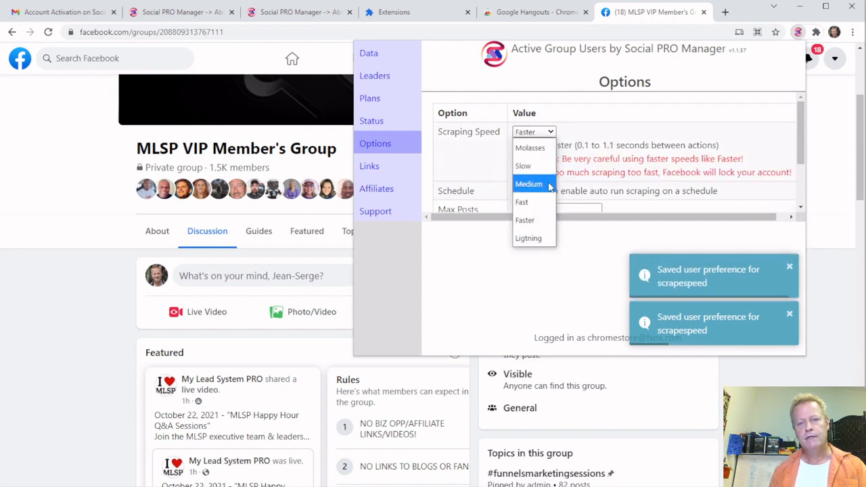
click(525, 220)
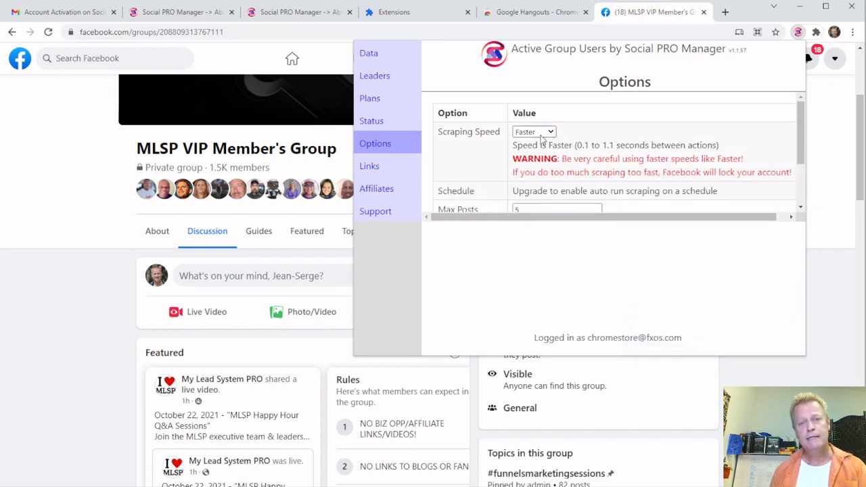
click(534, 131)
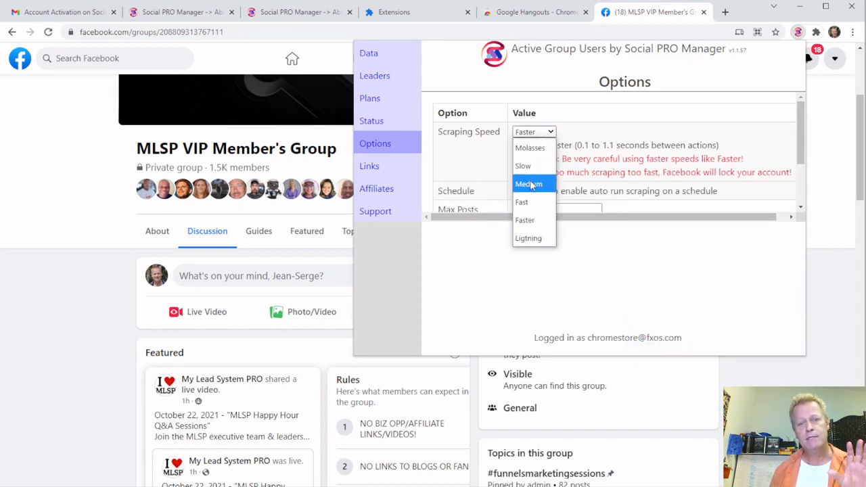
click(529, 183)
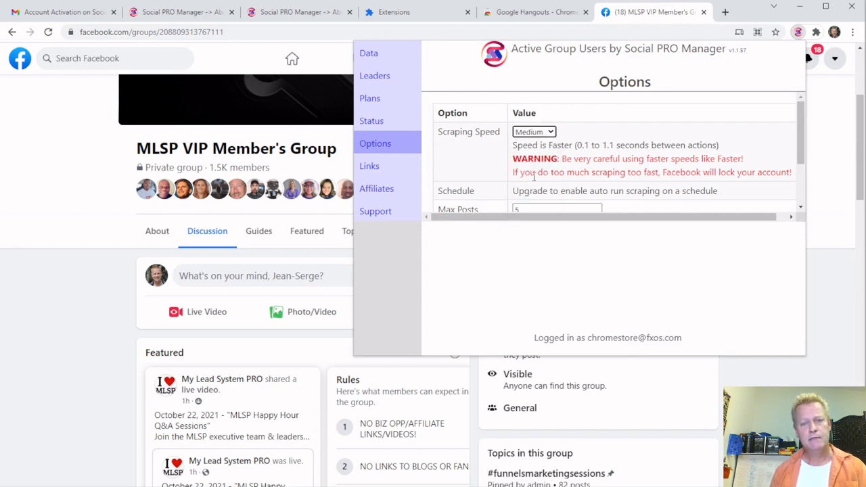
Step: Set Max Comments to 5, Max Posts to 3, and popup size to 500 by 500
click(533, 132)
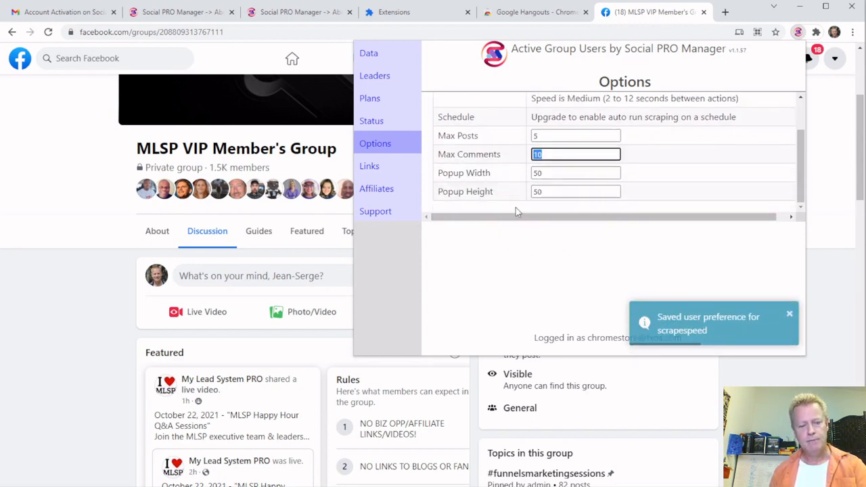
text(5)
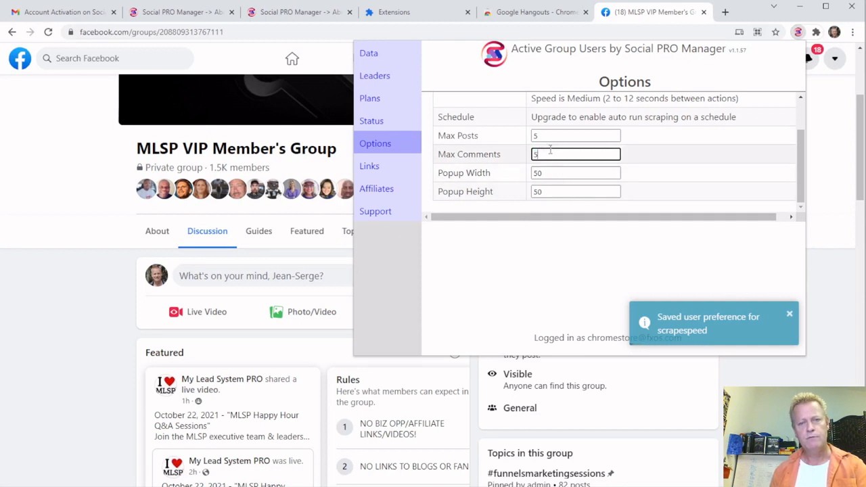
click(575, 135)
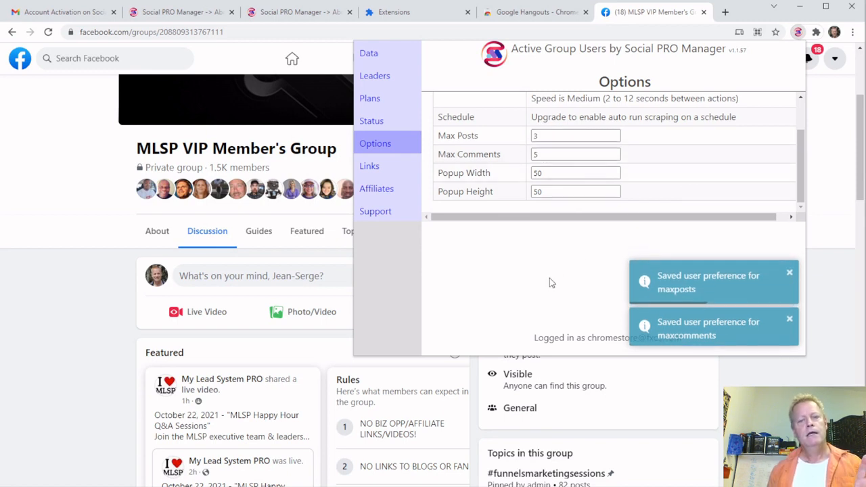
click(575, 173)
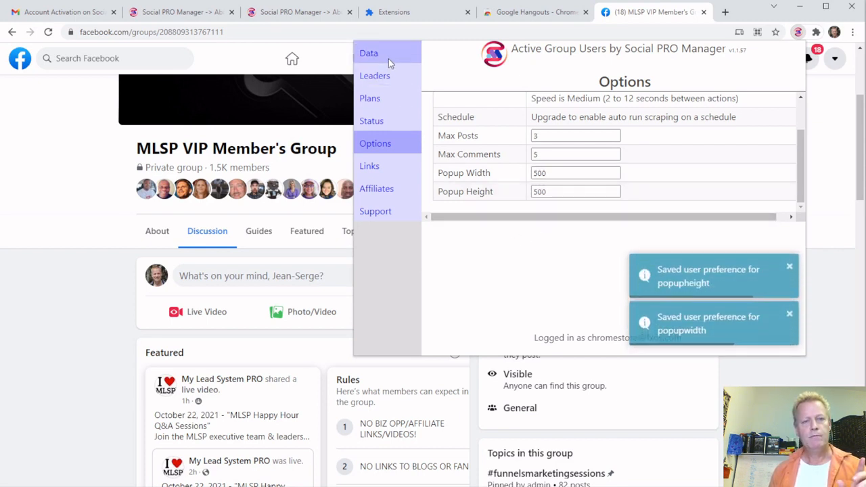
click(368, 53)
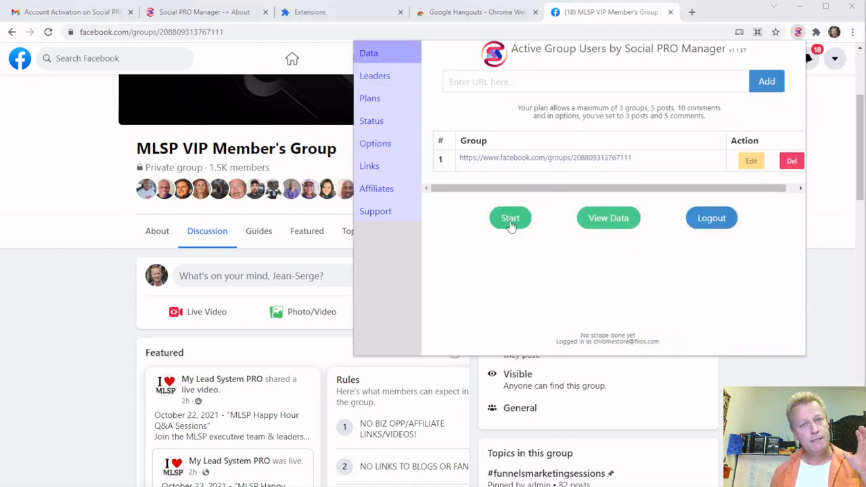
Step: Run the group scrape until it reports 12 comments from 11 people across 3 posts
click(510, 218)
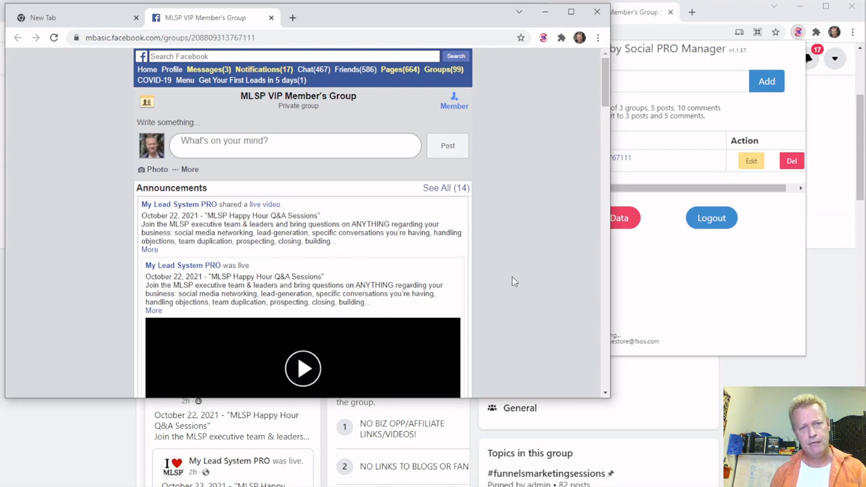
scroll(down, 3)
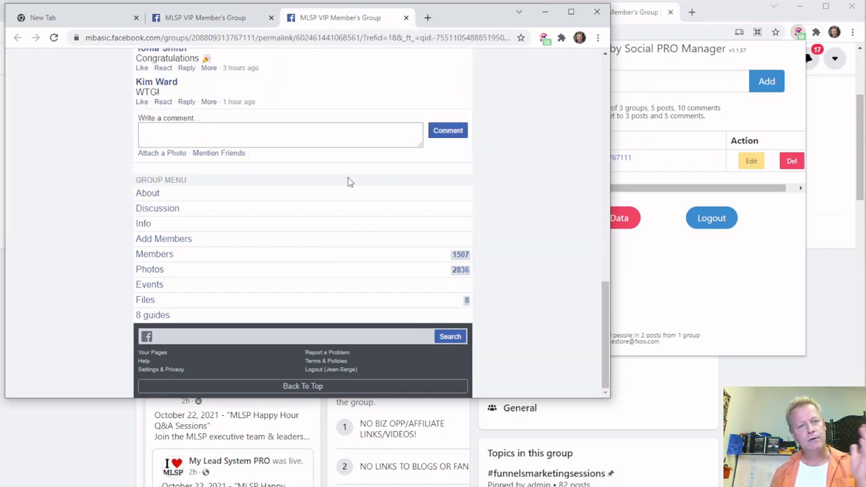
scroll(up, 3)
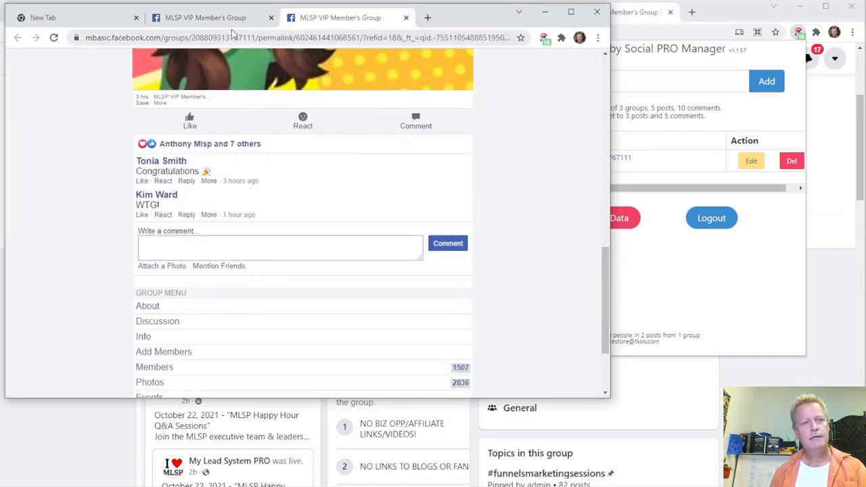
click(405, 18)
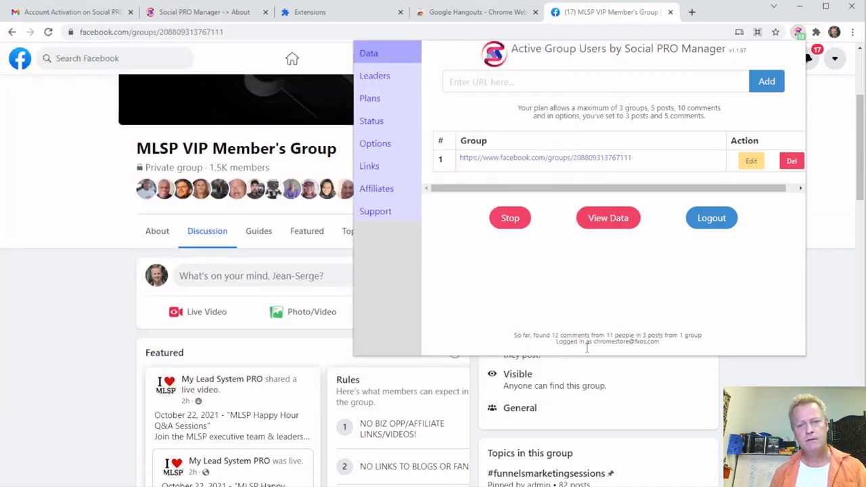
mouse_move(663, 258)
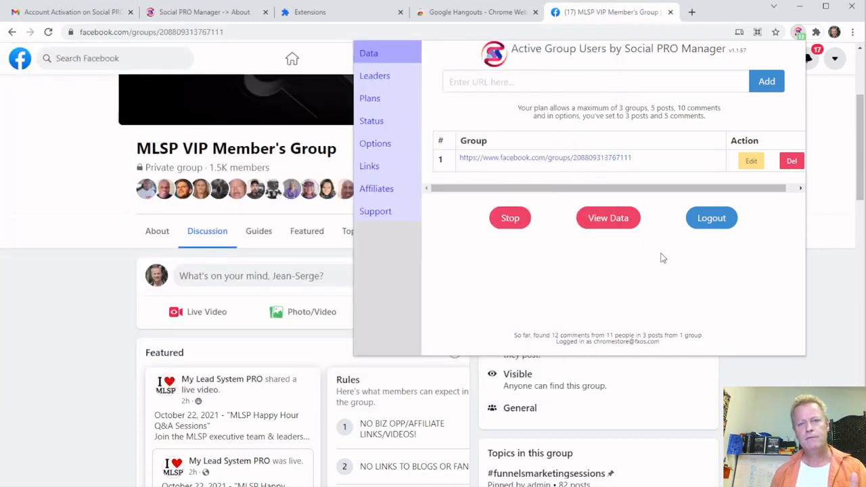
mouse_move(530, 251)
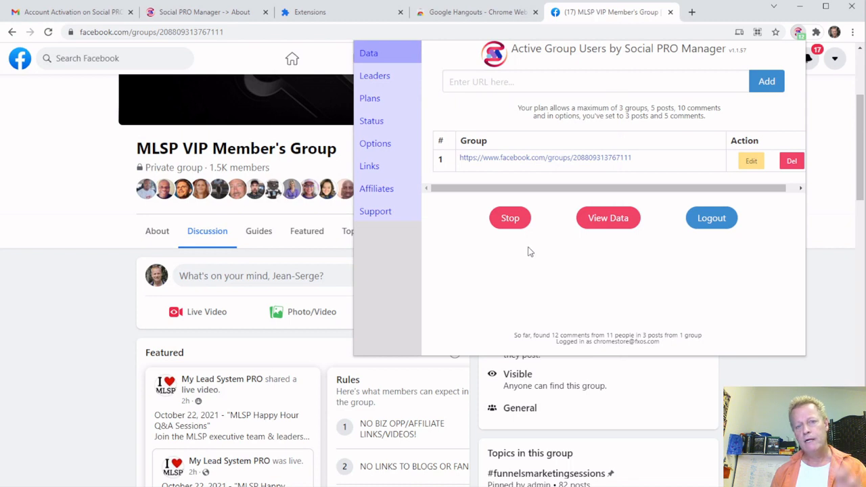
mouse_move(737, 113)
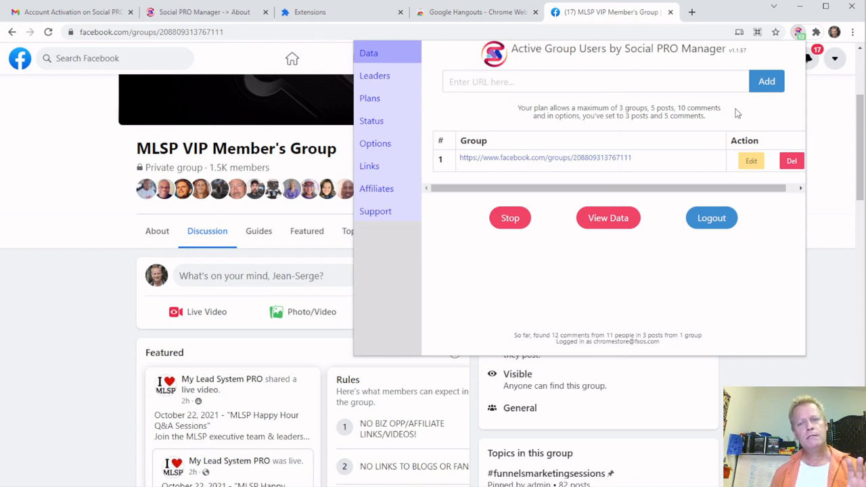
click(510, 217)
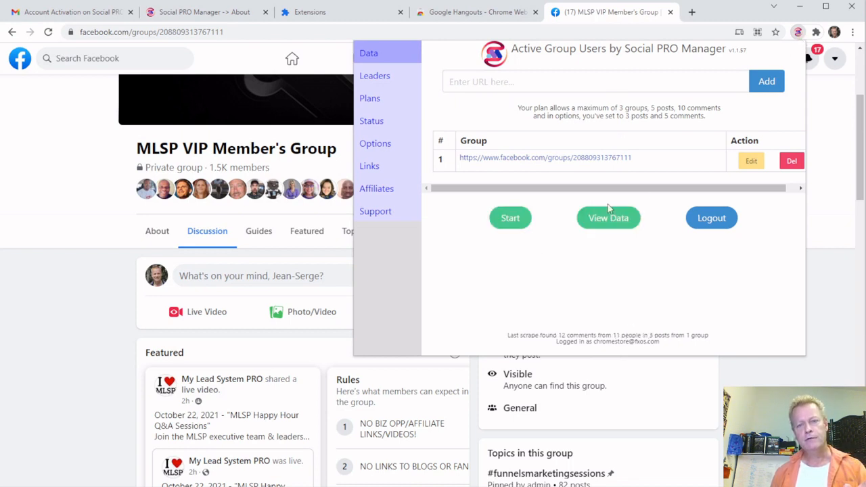
mouse_move(551, 337)
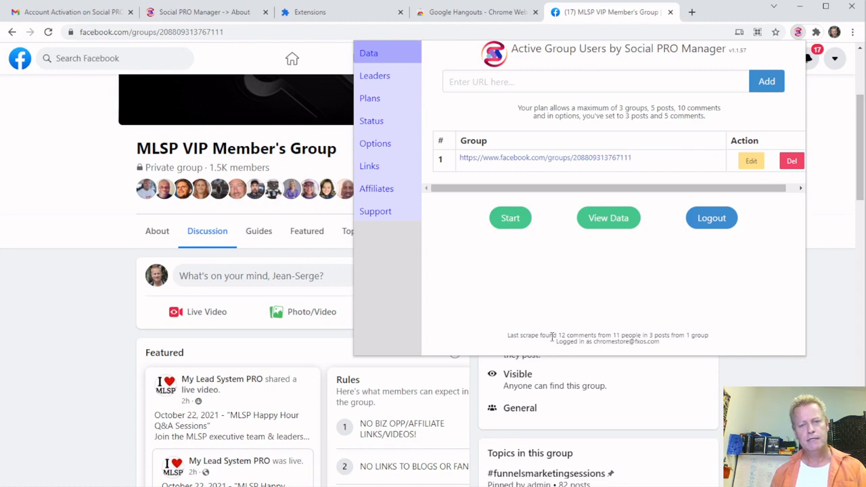
mouse_move(626, 252)
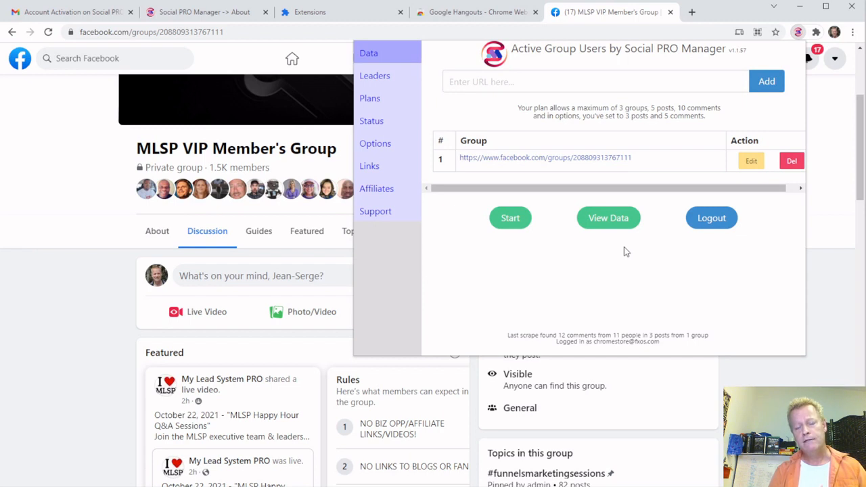
mouse_move(643, 164)
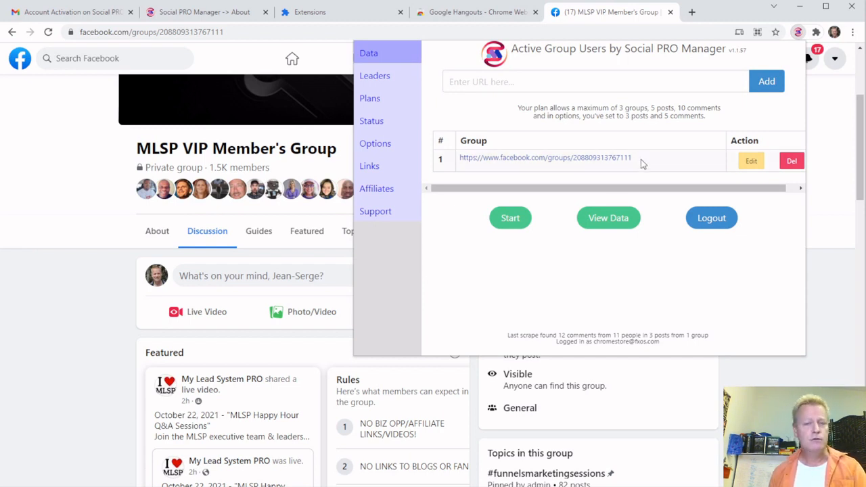
mouse_move(629, 207)
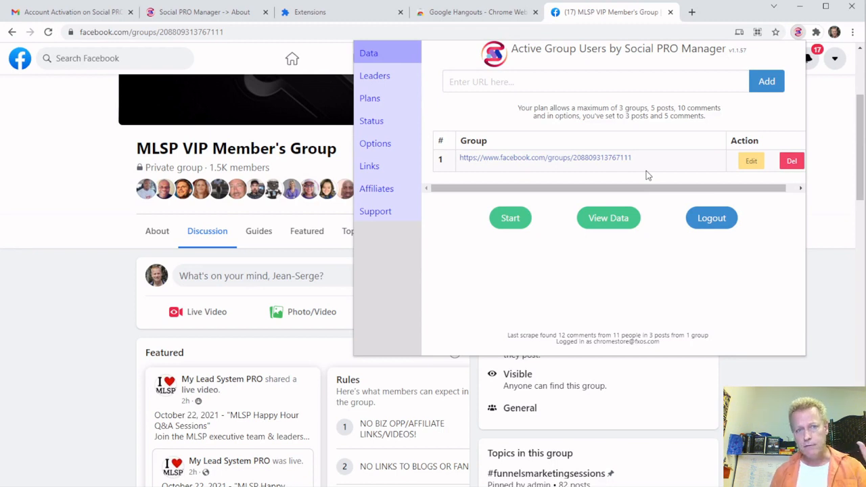
mouse_move(635, 254)
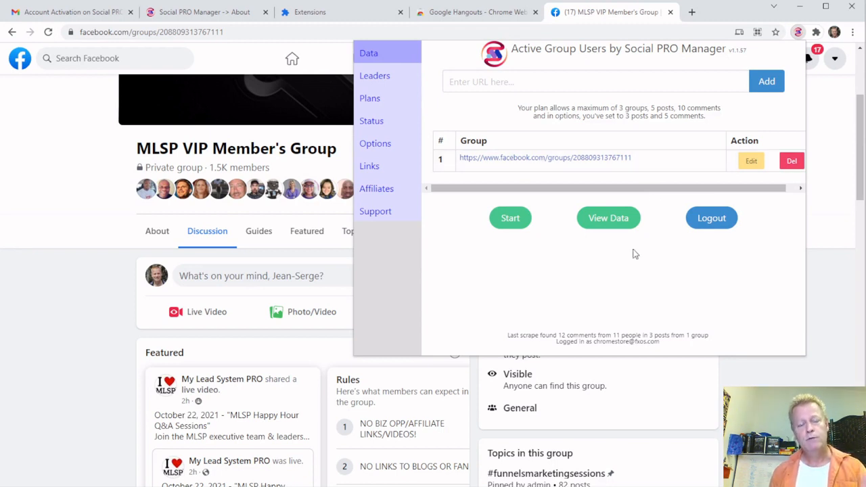
mouse_move(608, 217)
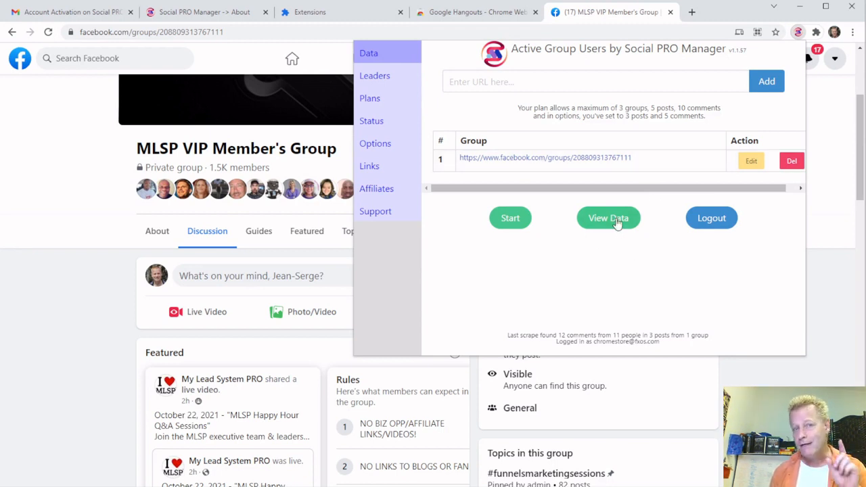
Step: Open User data to see the 12 scraped commenters sorted by Time
click(608, 218)
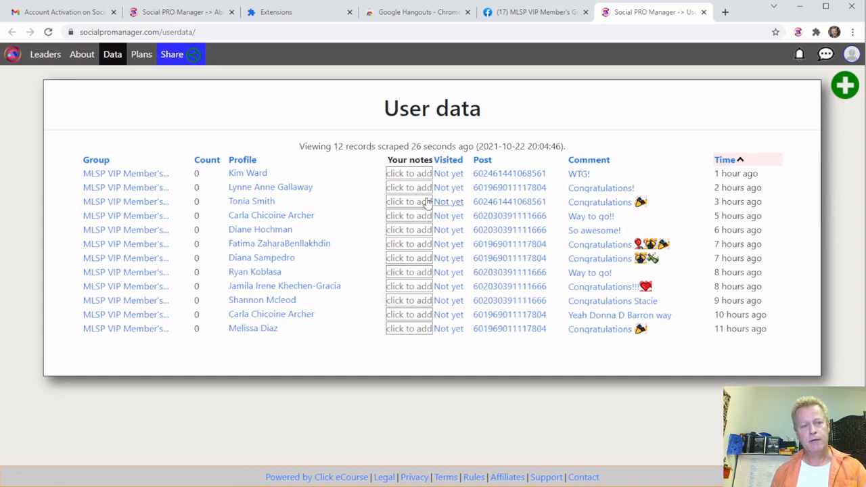
mouse_move(130, 244)
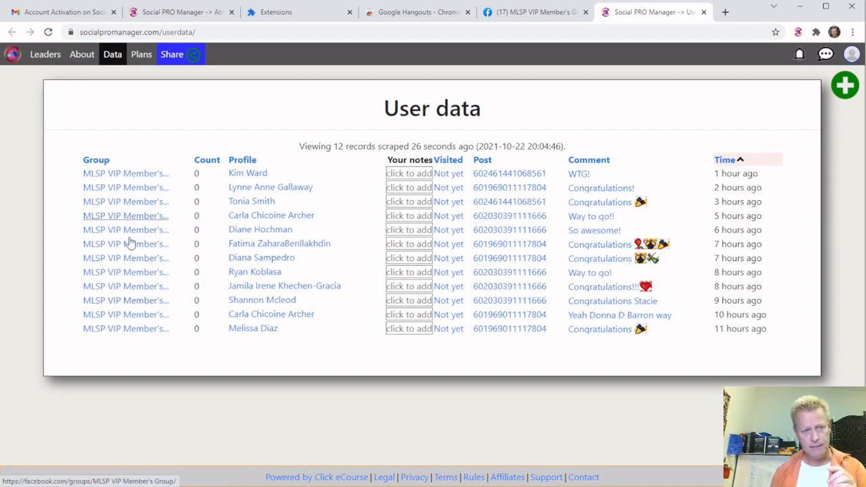
mouse_move(114, 215)
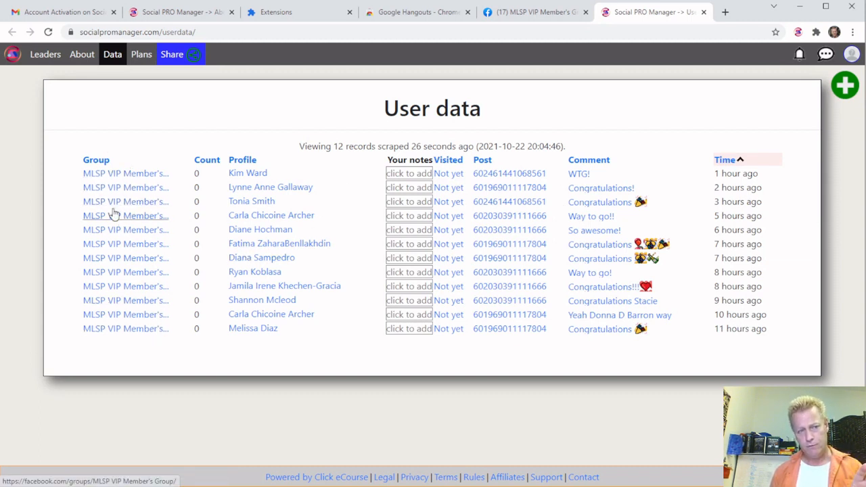
mouse_move(270, 187)
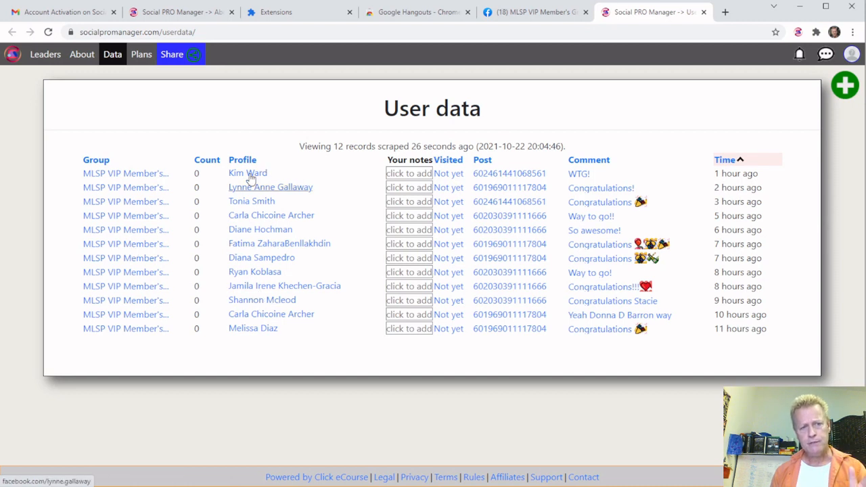
mouse_move(250, 269)
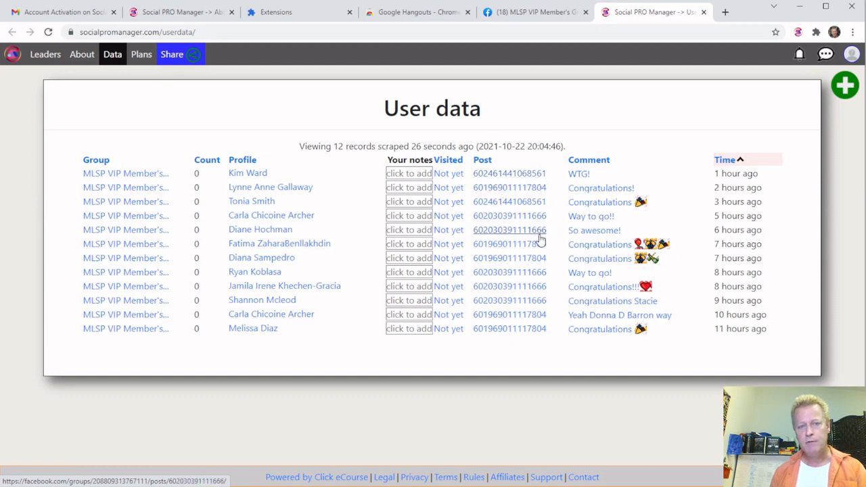
mouse_move(534, 288)
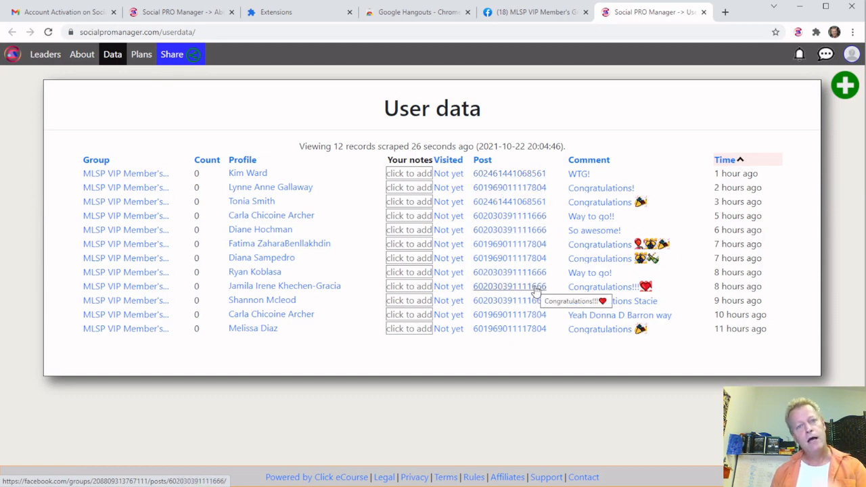
mouse_move(597, 196)
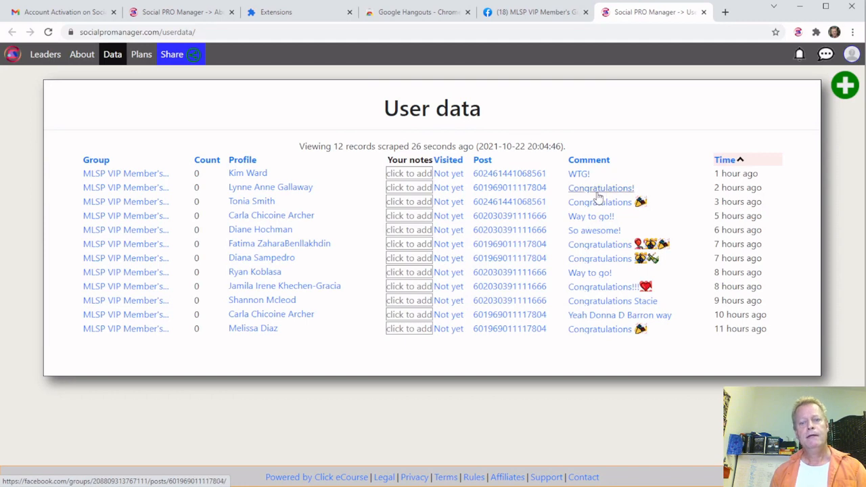
mouse_move(607, 316)
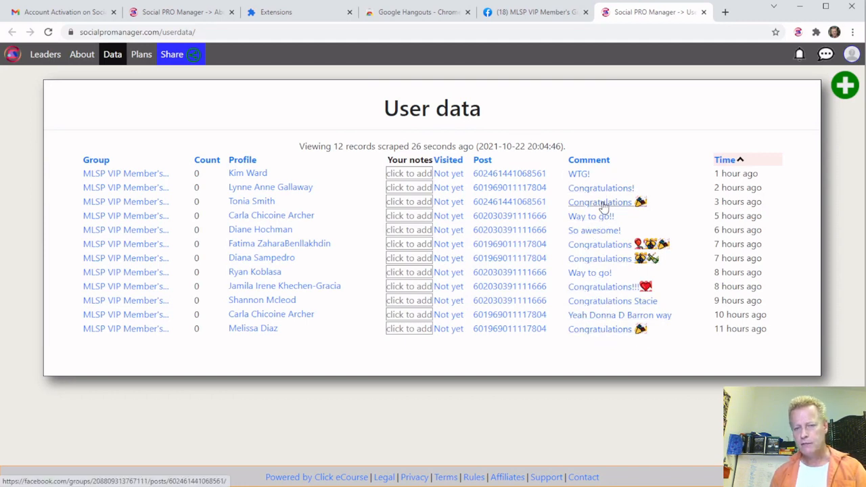
mouse_move(608, 267)
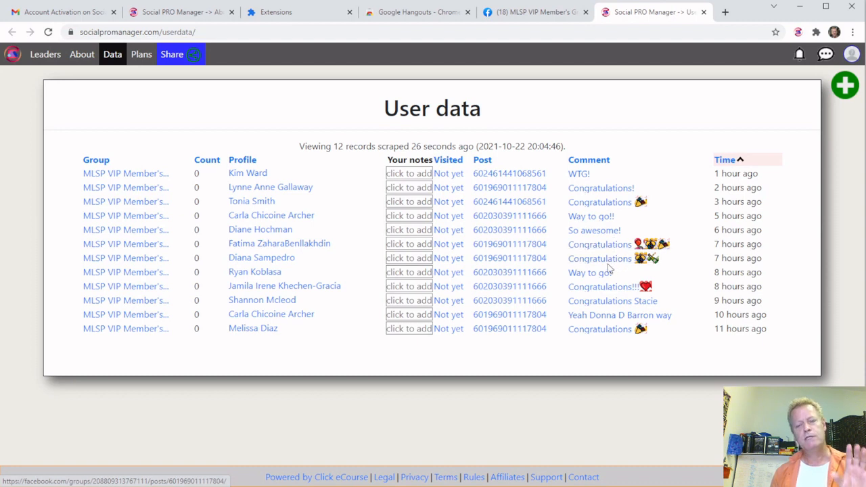
mouse_move(602, 253)
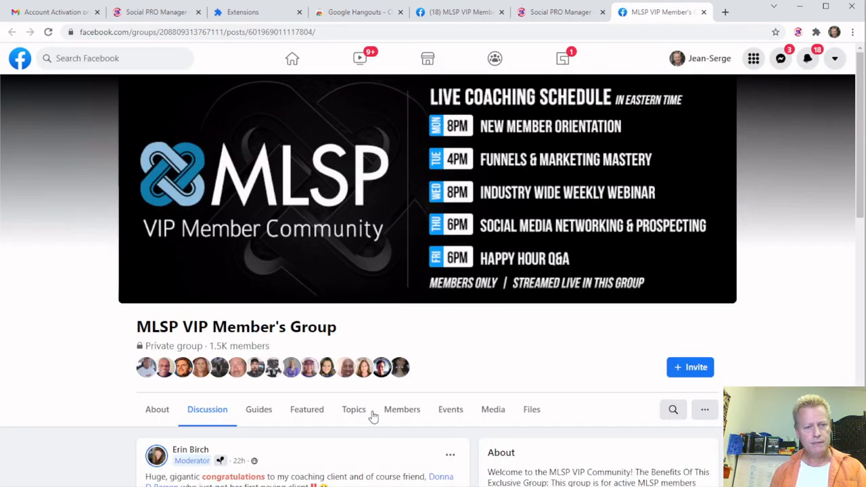
scroll(down, 3)
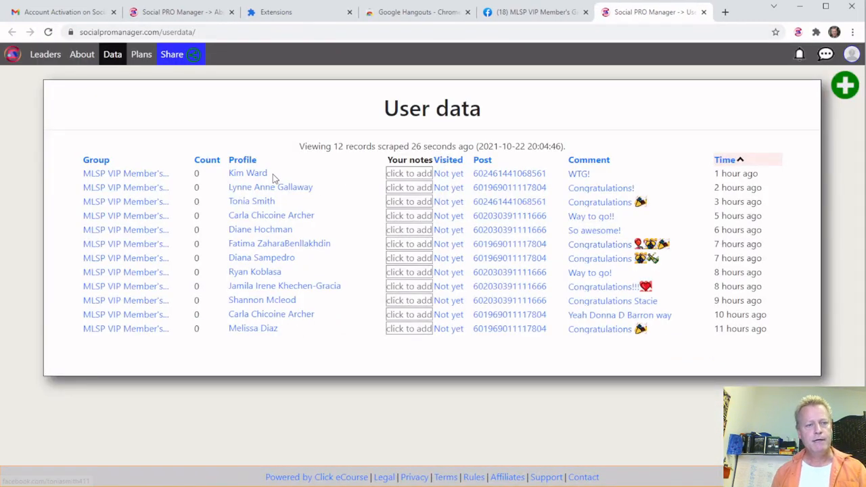
mouse_move(251, 201)
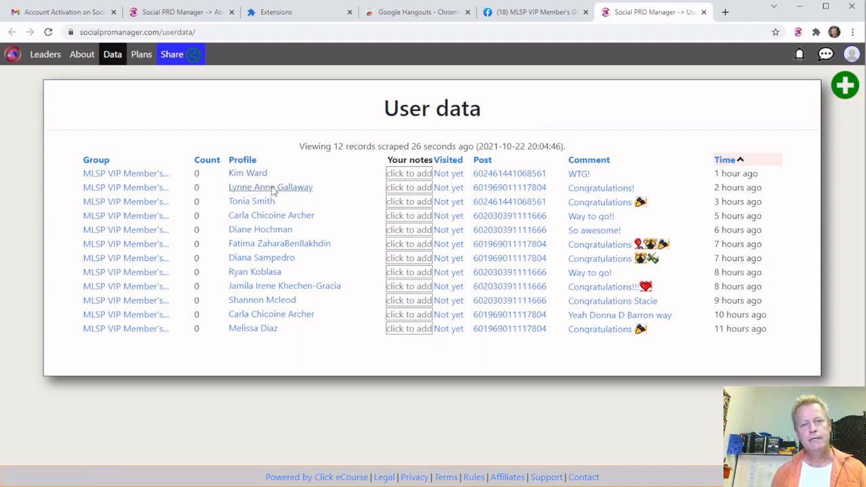
click(269, 187)
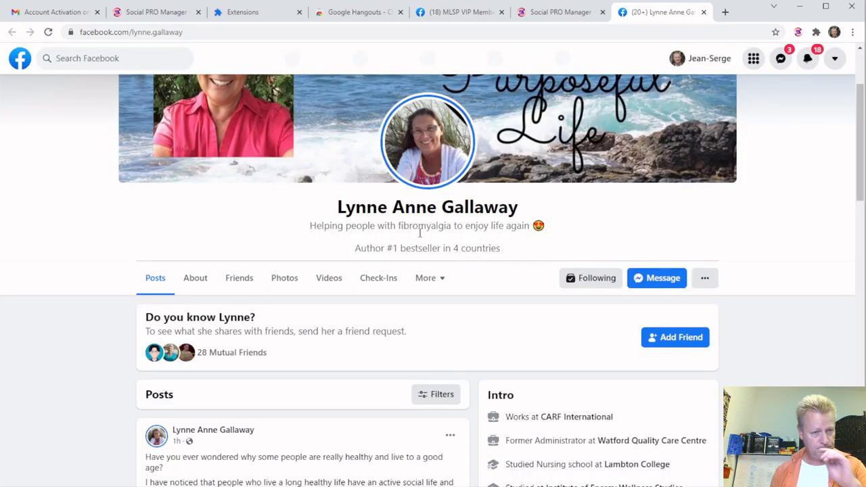
scroll(down, 3)
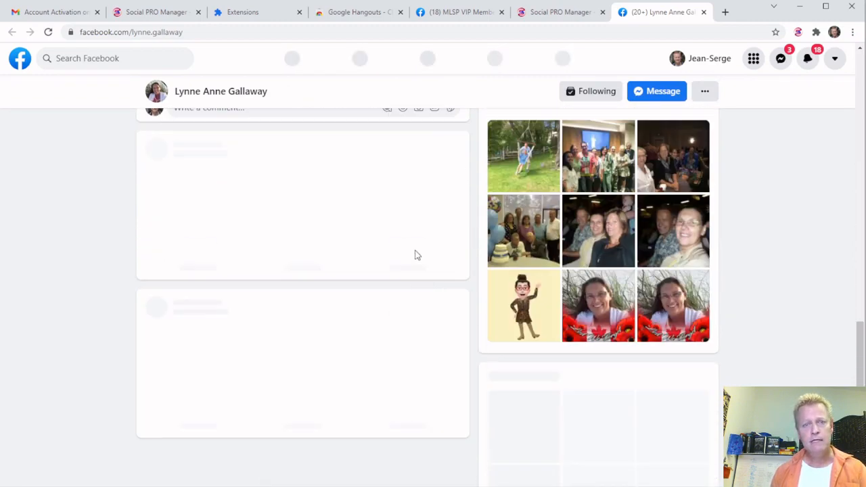
scroll(down, 3)
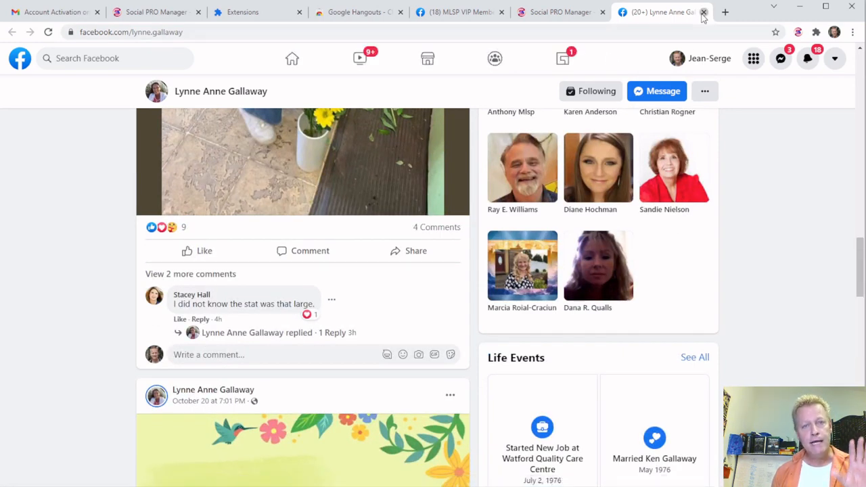
click(703, 12)
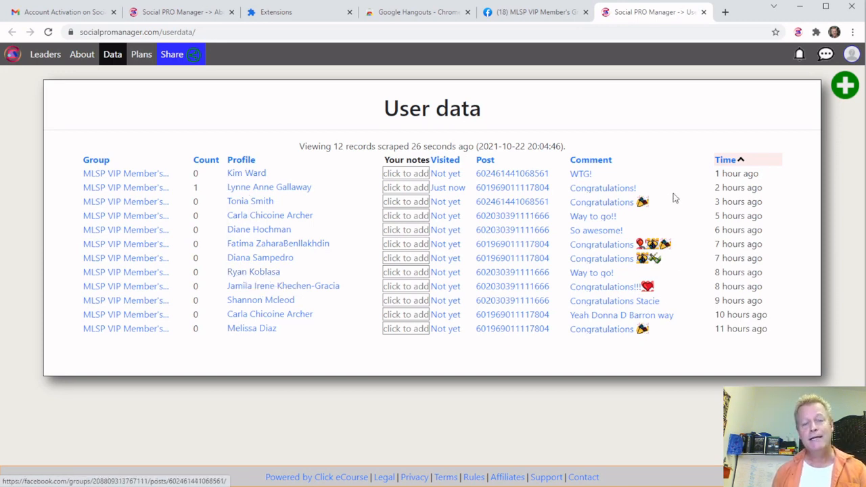
mouse_move(591, 272)
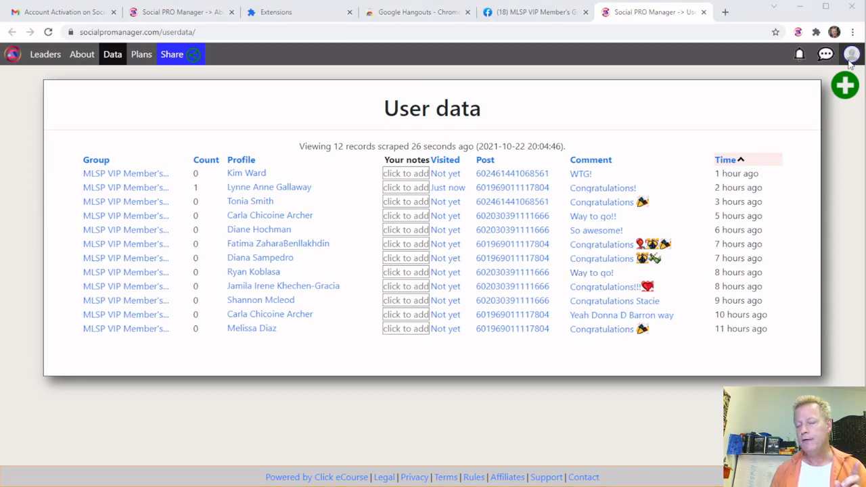
Step: Open the account menu, then view the Free, Bronze, Silver and Gold plans
click(851, 54)
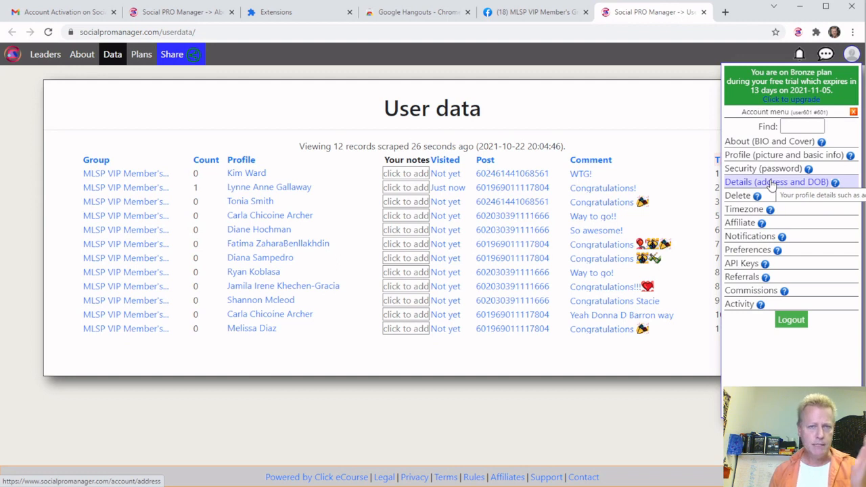
mouse_move(568, 302)
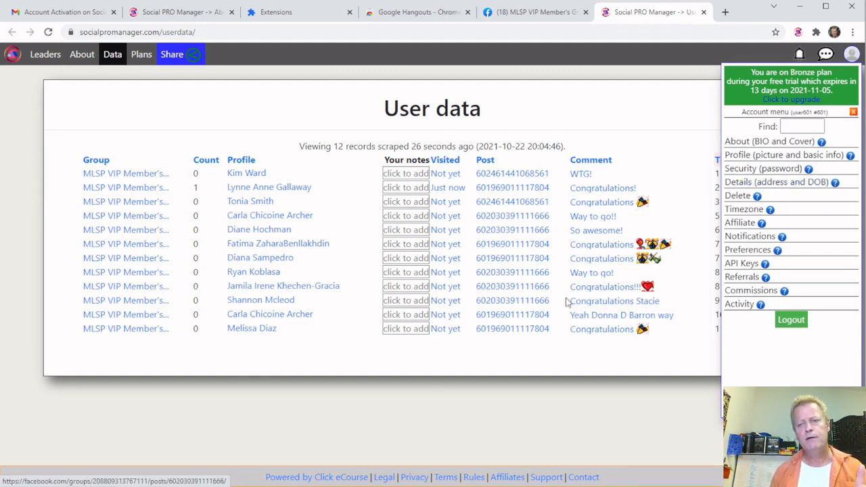
mouse_move(791, 98)
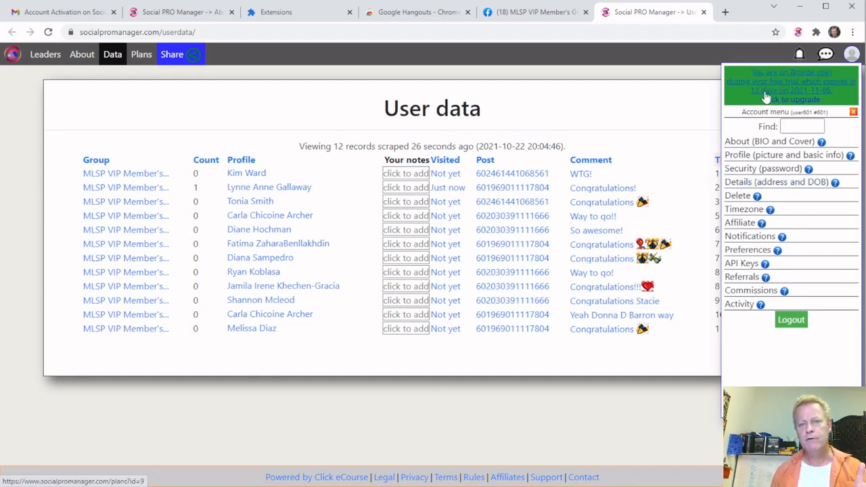
mouse_move(784, 41)
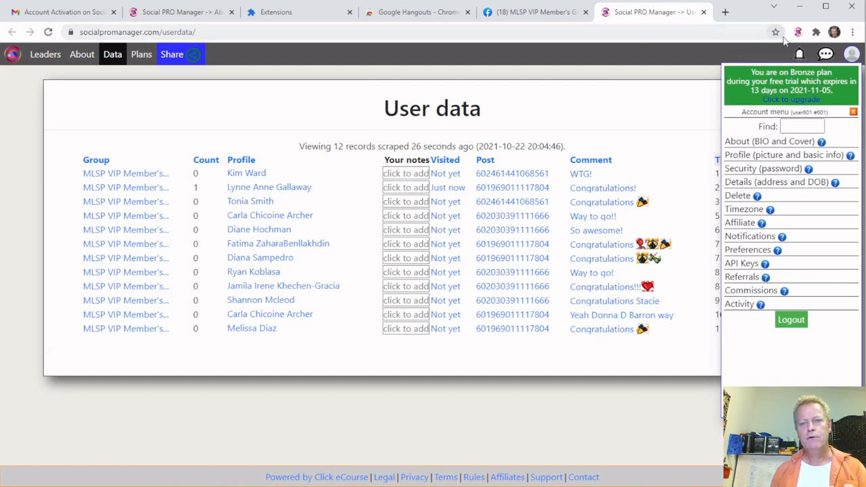
mouse_move(799, 32)
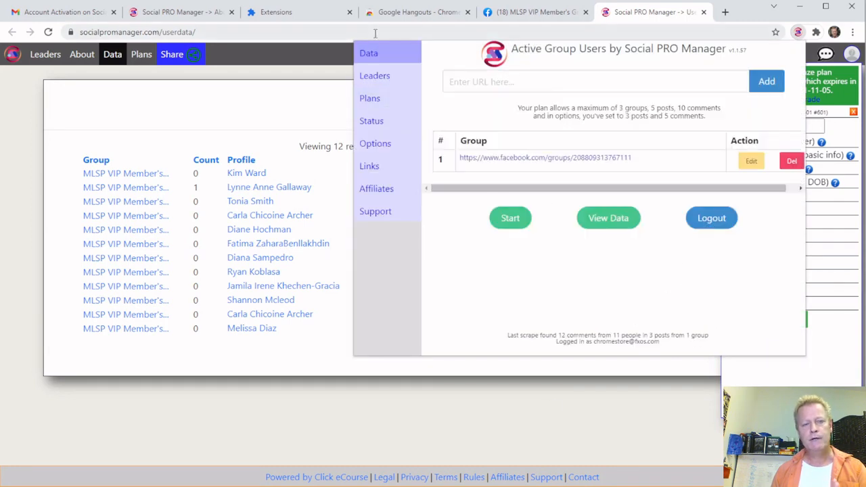
click(369, 98)
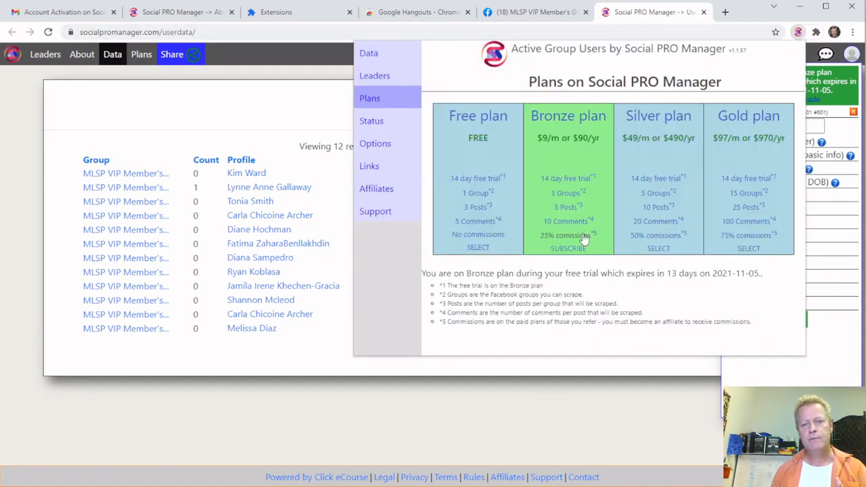
mouse_move(493, 142)
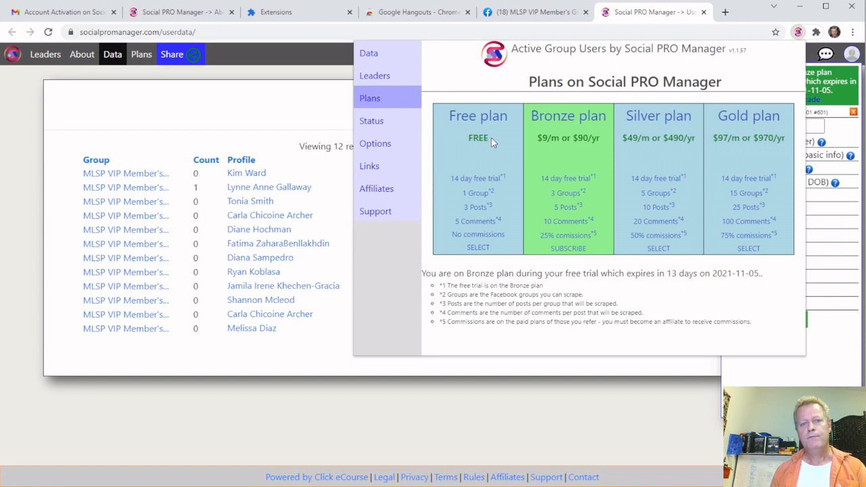
mouse_move(470, 203)
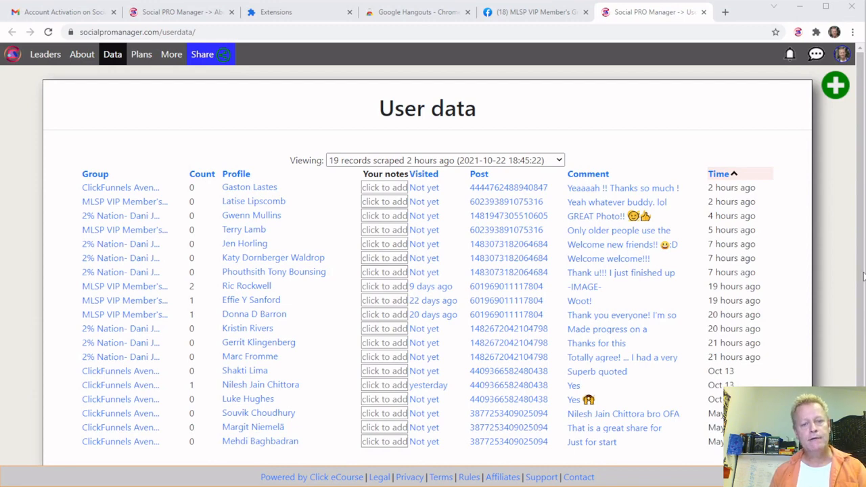
click(443, 160)
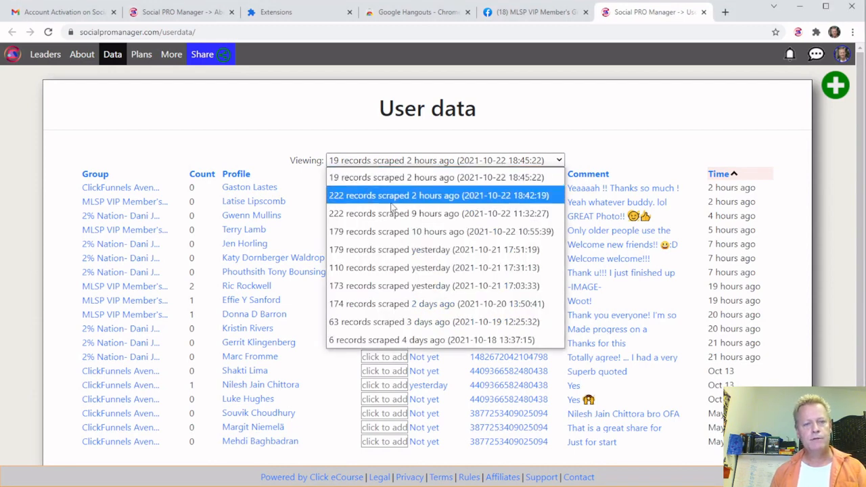
click(441, 195)
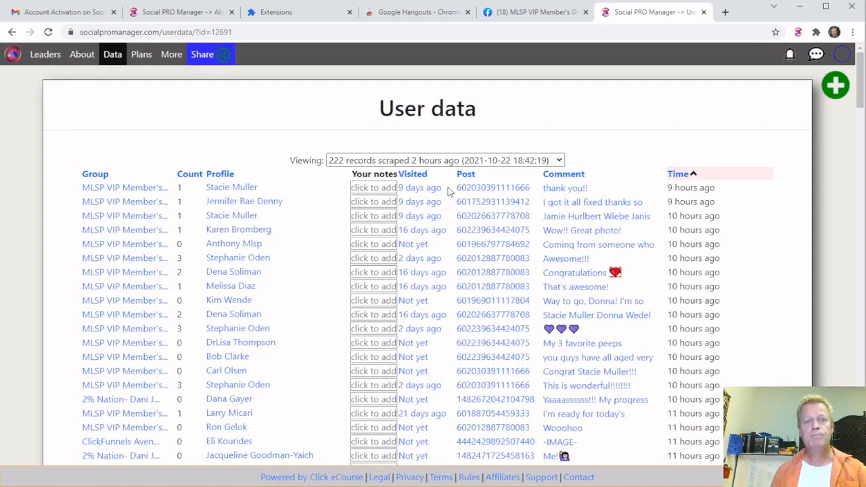
scroll(down, 3)
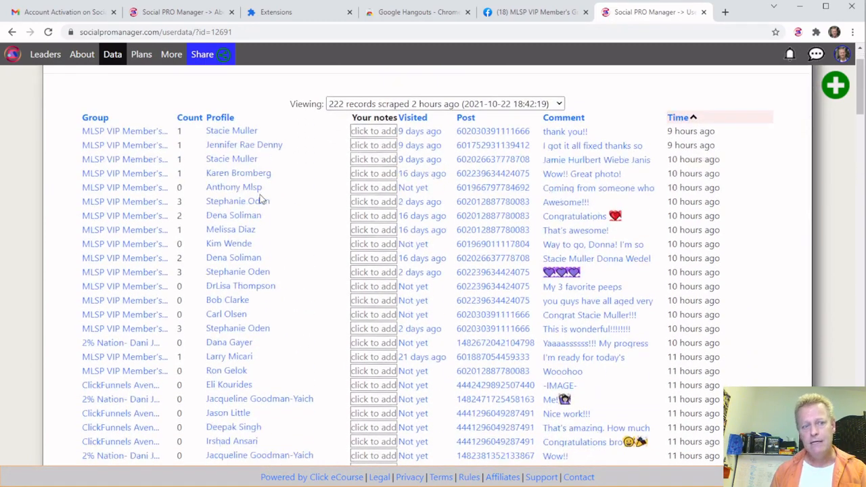
mouse_move(238, 201)
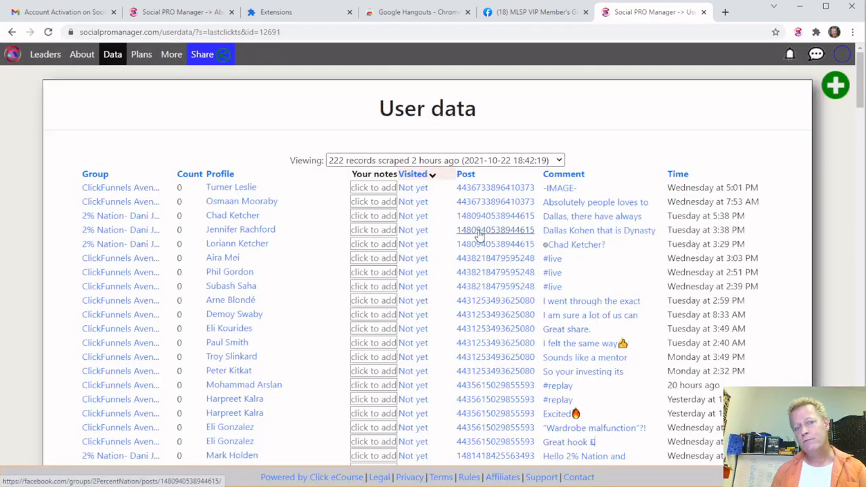
Step: Scroll down the visit-sorted 222-record list to review the notes column
scroll(down, 3)
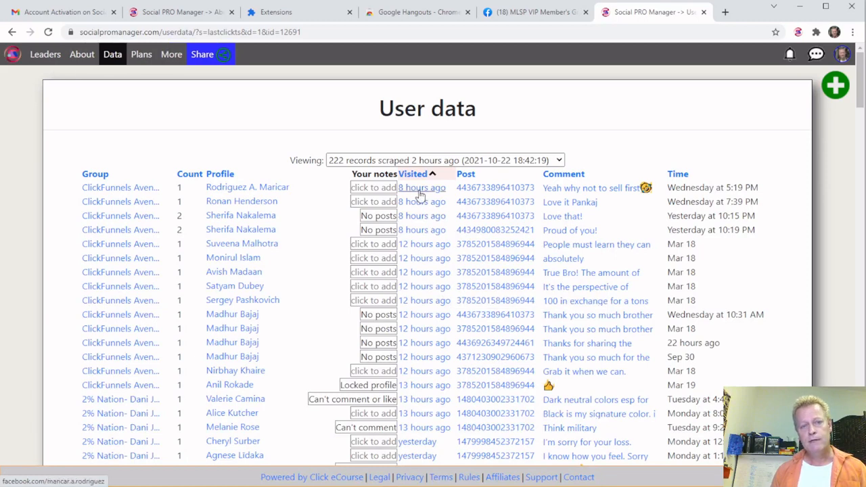
mouse_move(421, 243)
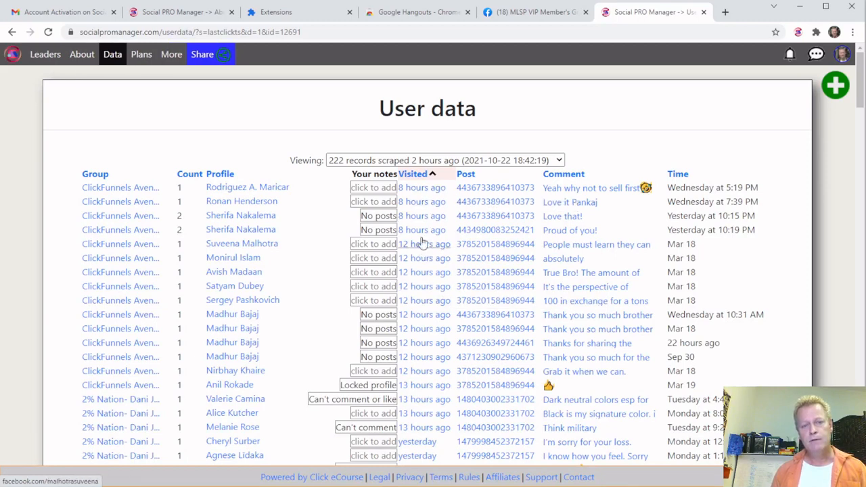
mouse_move(227, 230)
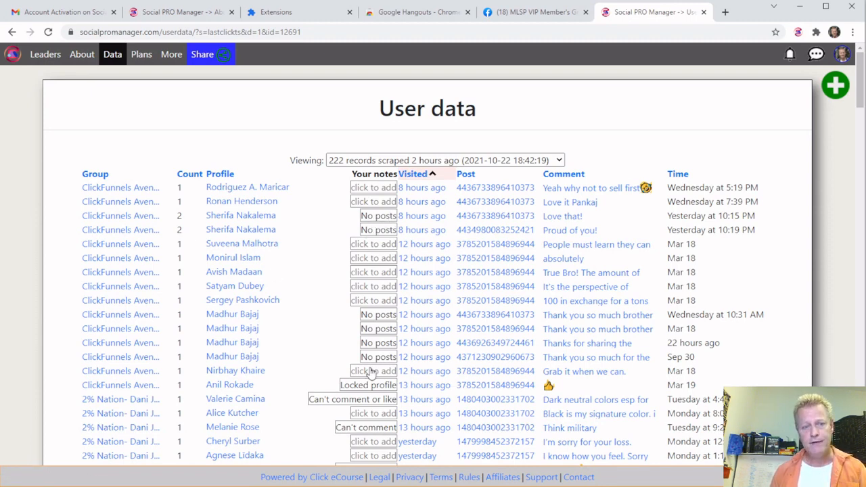
scroll(down, 3)
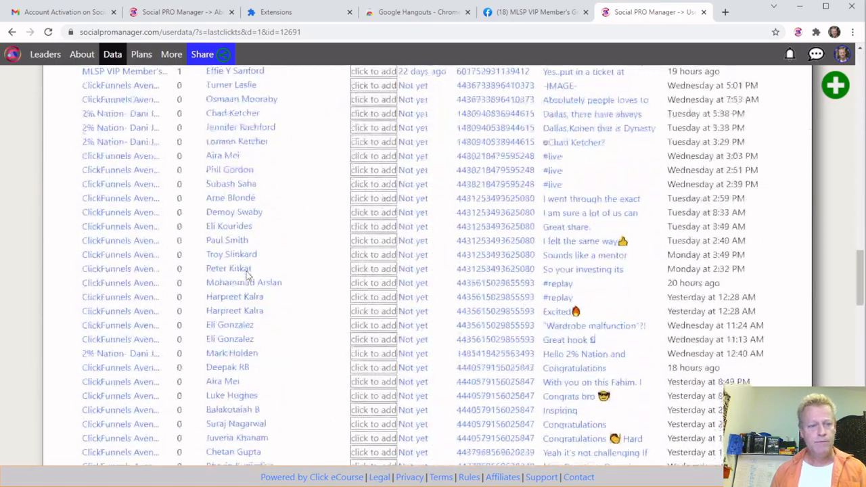
scroll(down, 3)
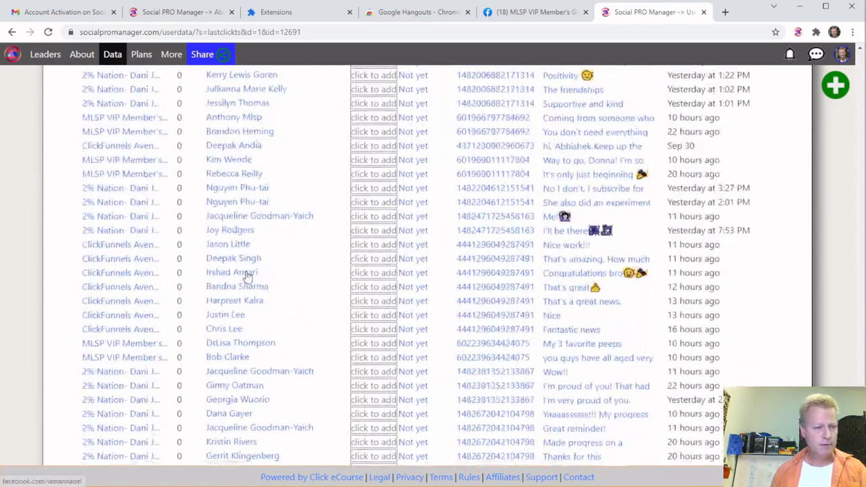
scroll(down, 3)
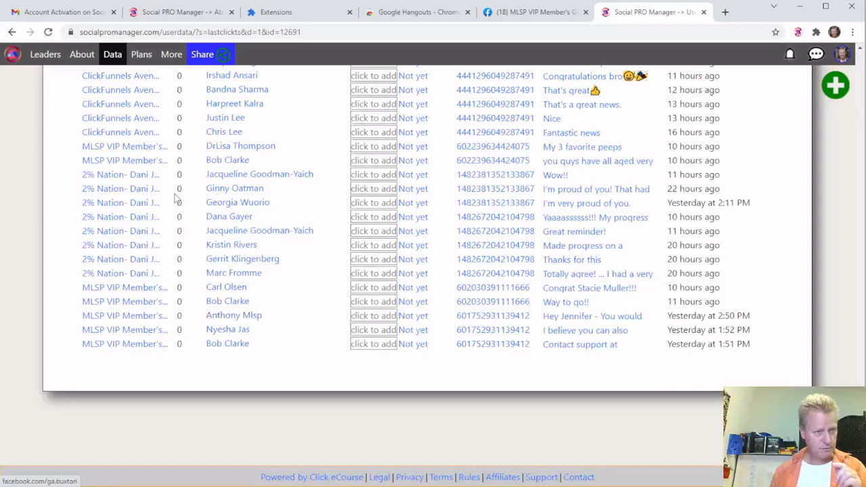
scroll(up, 3)
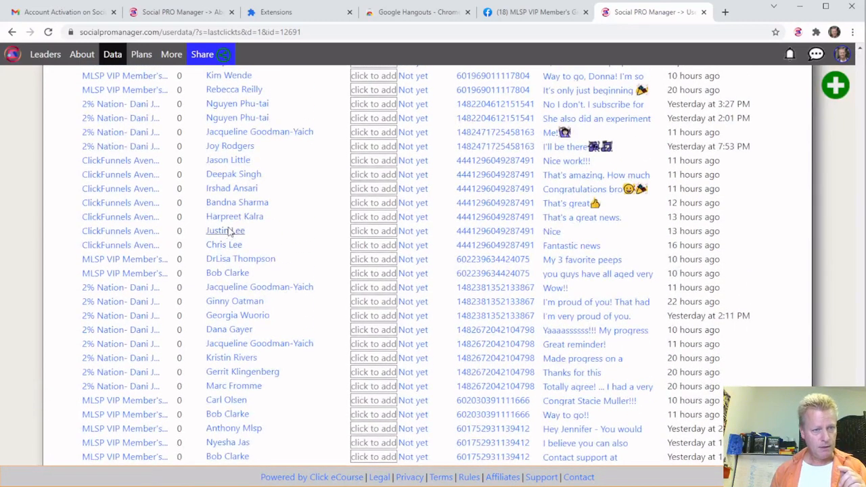
click(225, 231)
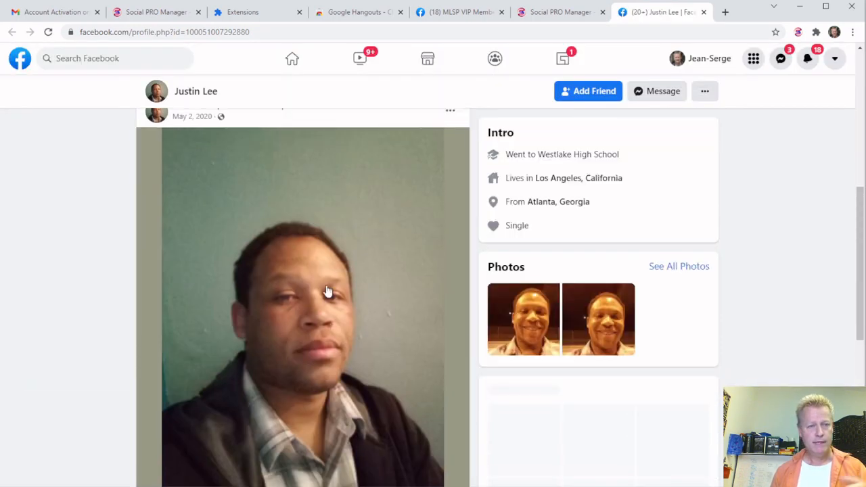
scroll(down, 3)
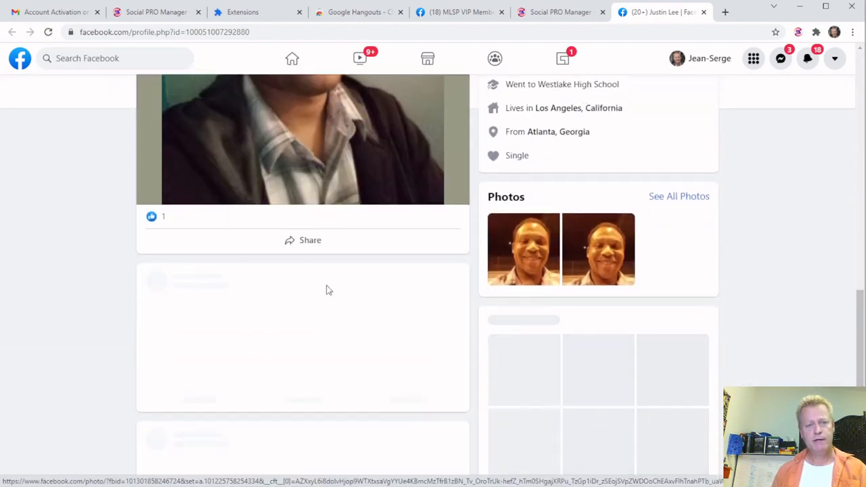
scroll(up, 3)
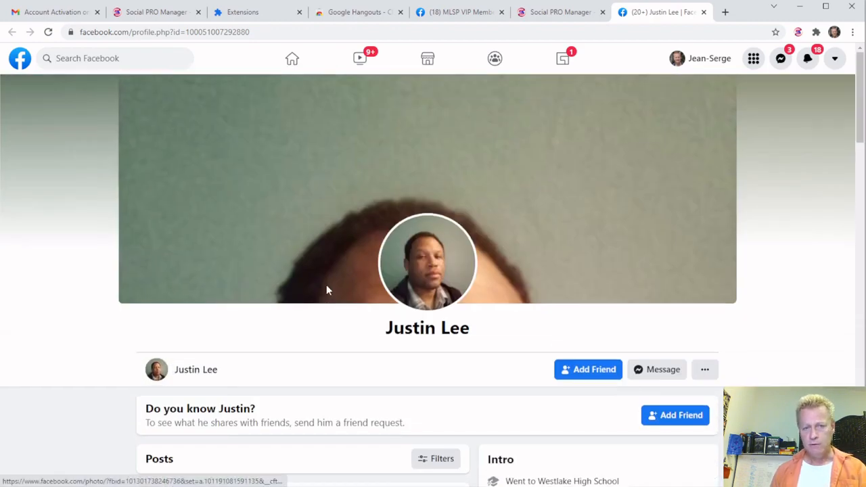
scroll(down, 3)
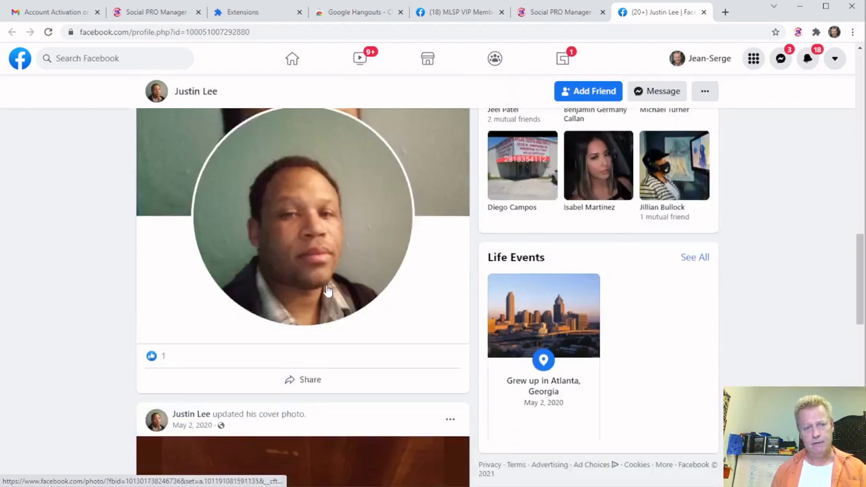
scroll(up, 3)
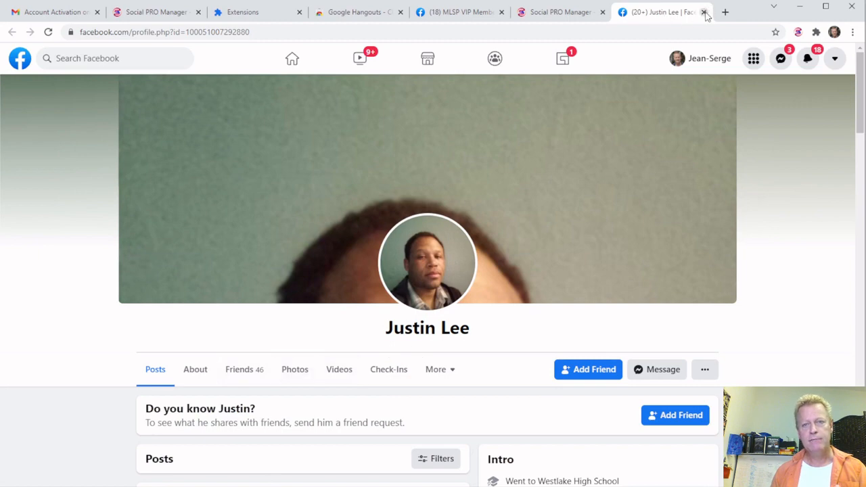
click(705, 11)
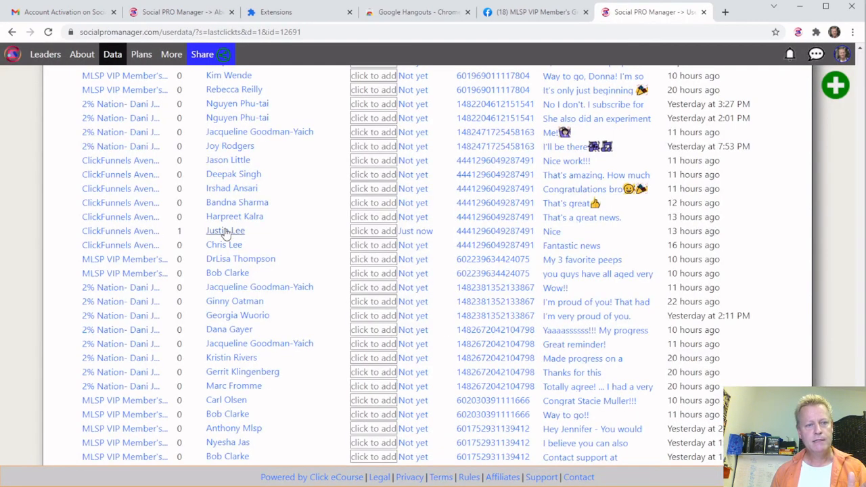
click(372, 231)
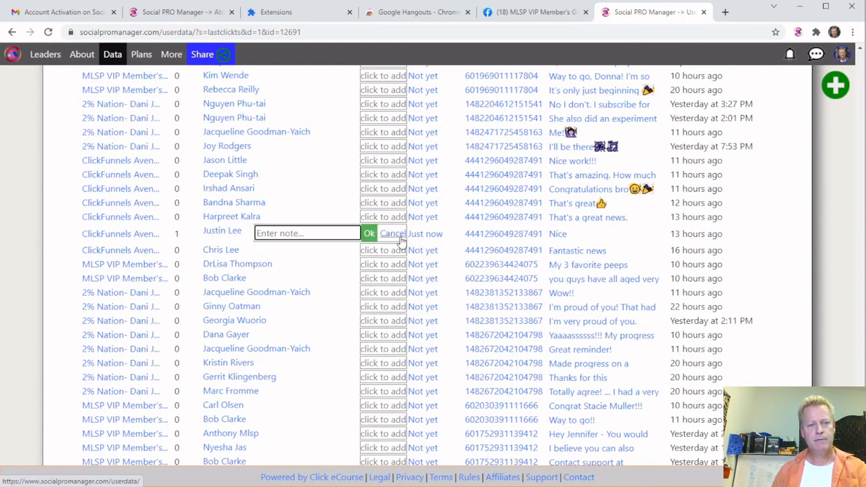
text(Can't)
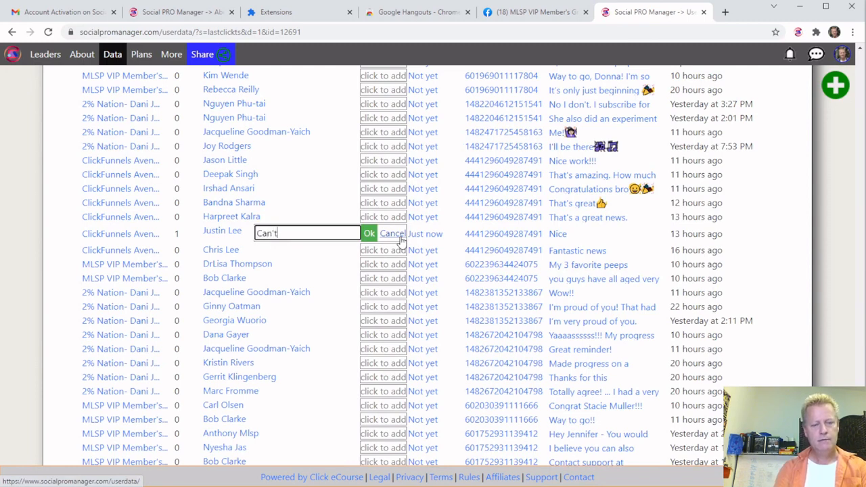
text(comment)
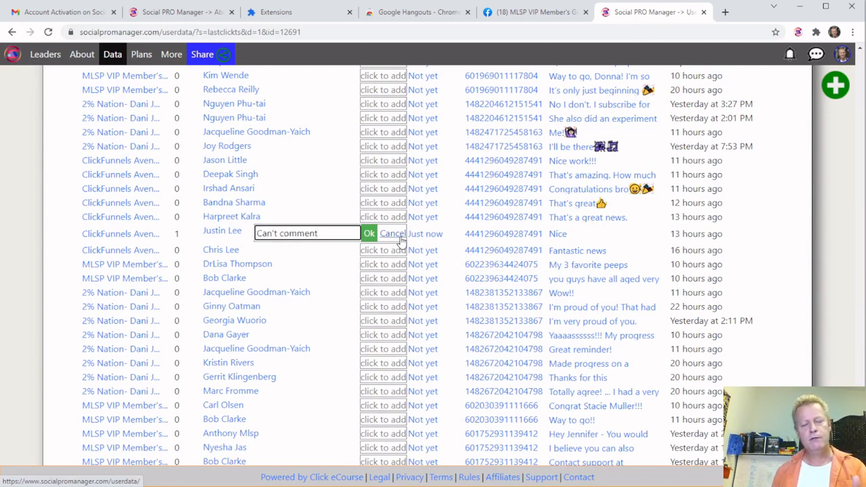
click(369, 233)
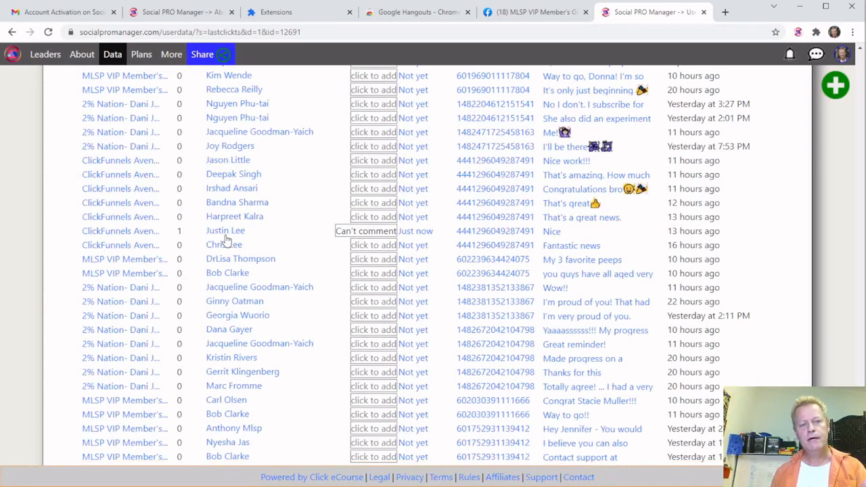
mouse_move(226, 244)
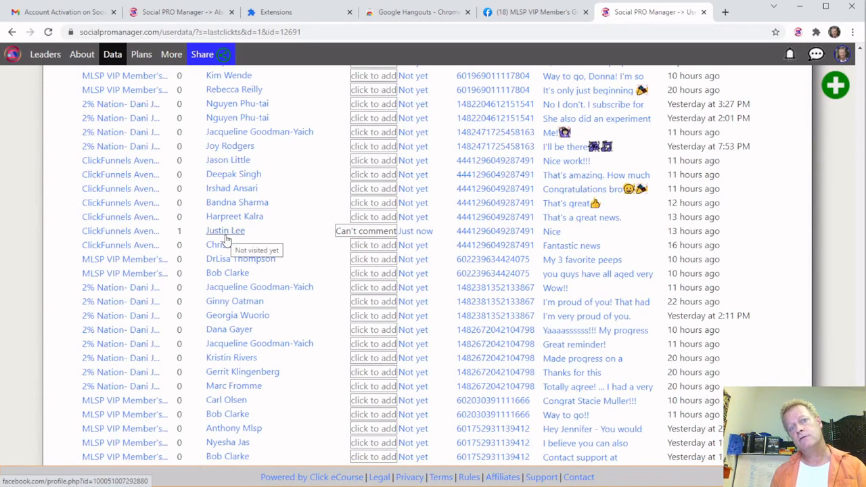
mouse_move(382, 237)
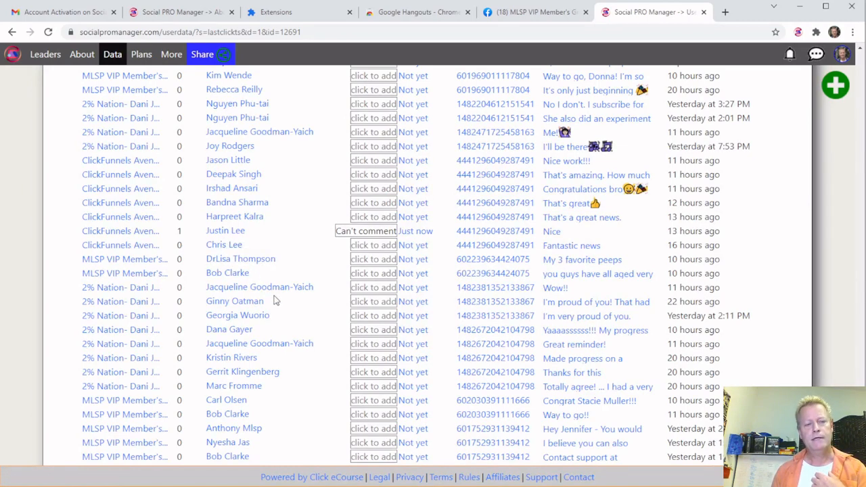
Step: Scroll up the User data table past the not-yet-visited commenters
scroll(up, 3)
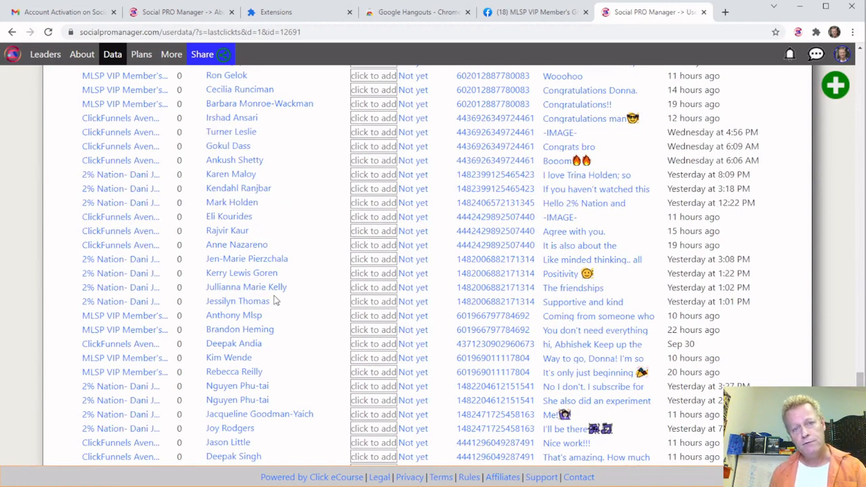
mouse_move(419, 322)
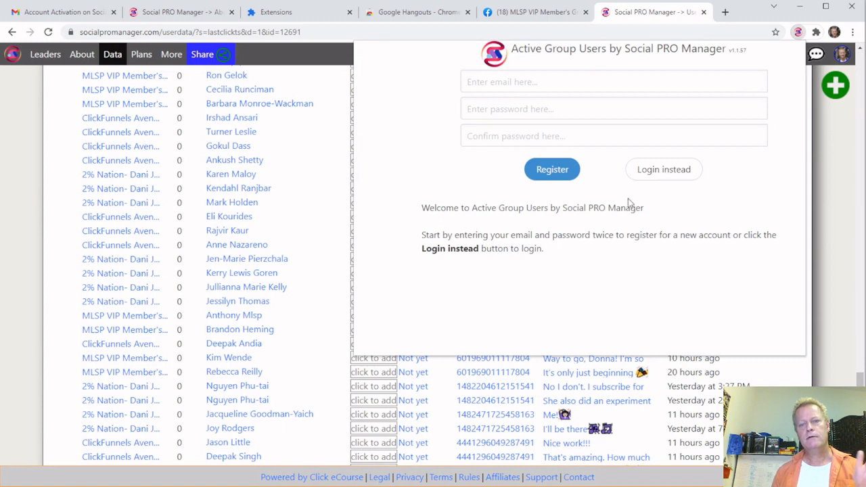
click(664, 170)
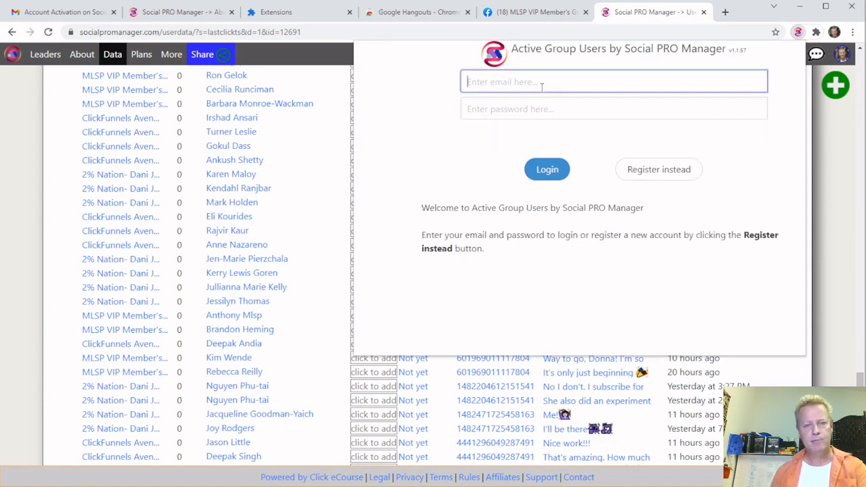
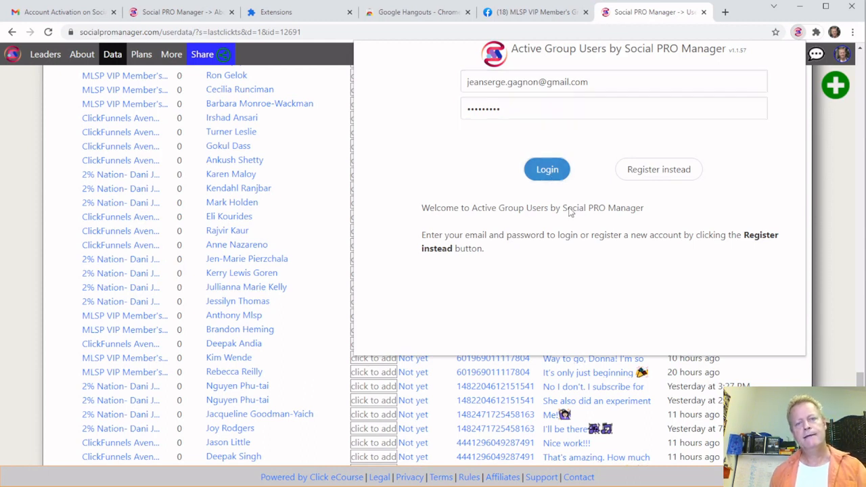
click(546, 170)
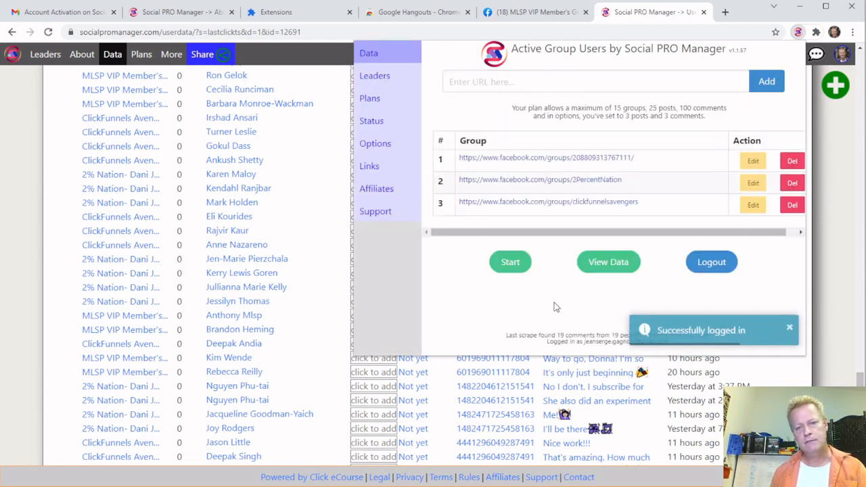
mouse_move(560, 313)
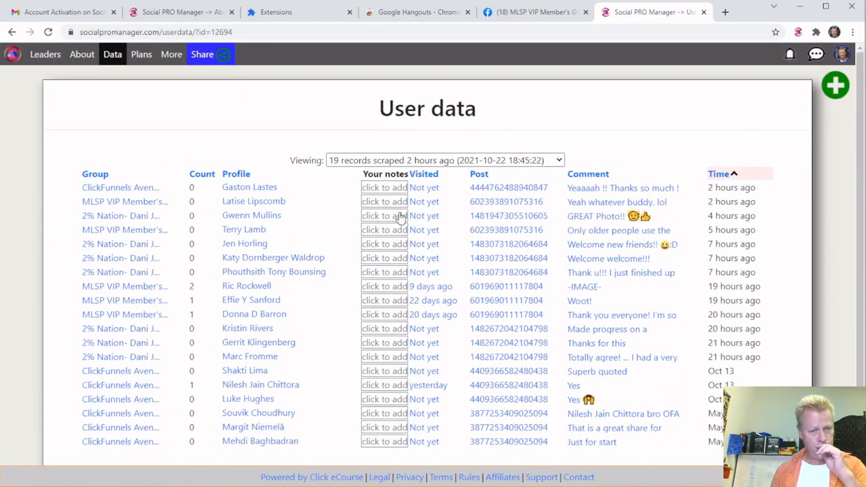
mouse_move(577, 156)
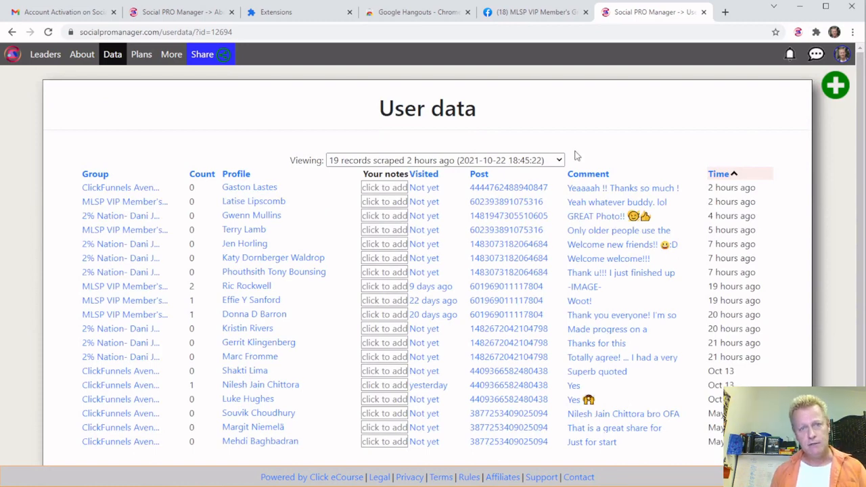
mouse_move(586, 161)
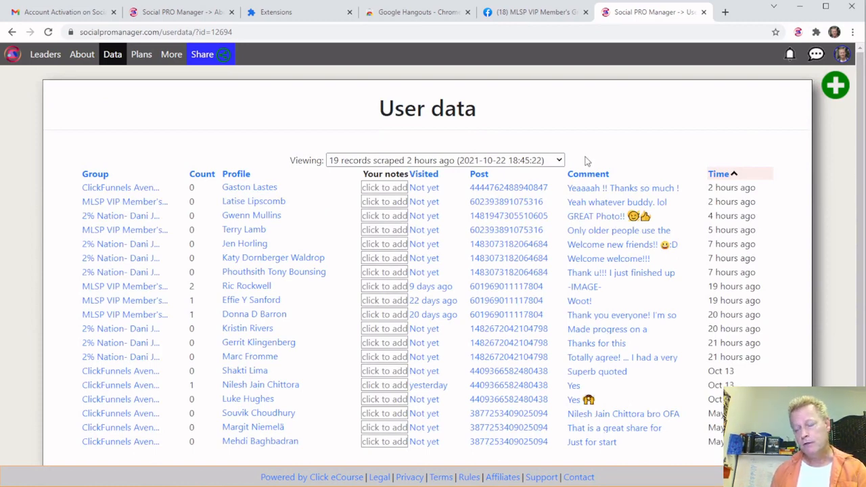